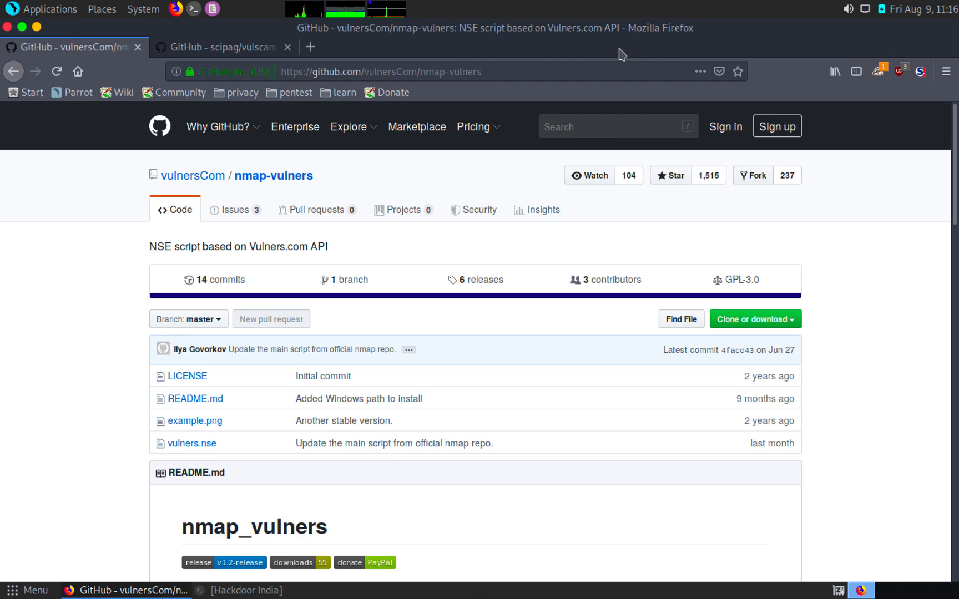
mouse_move(128, 202)
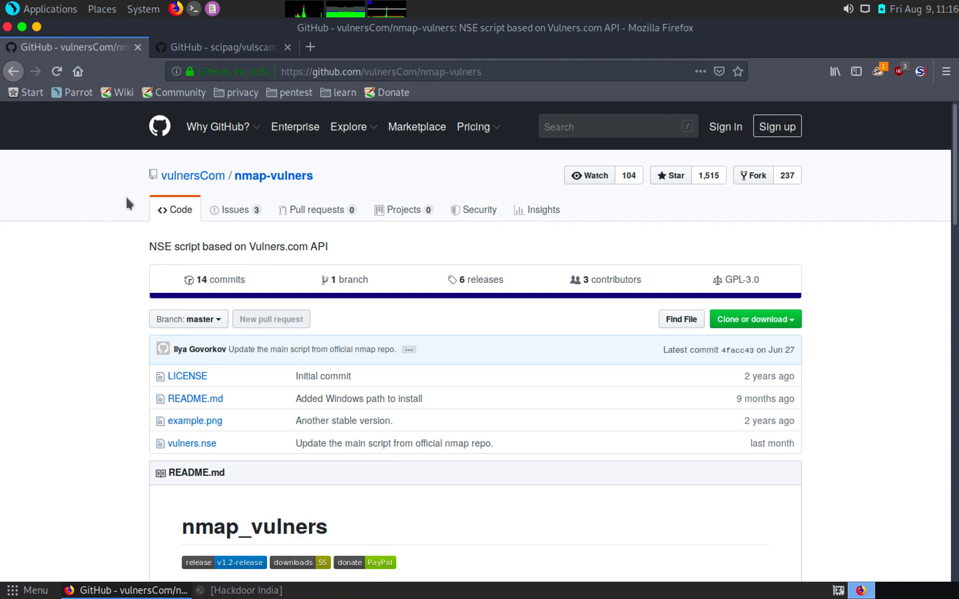
mouse_move(393, 92)
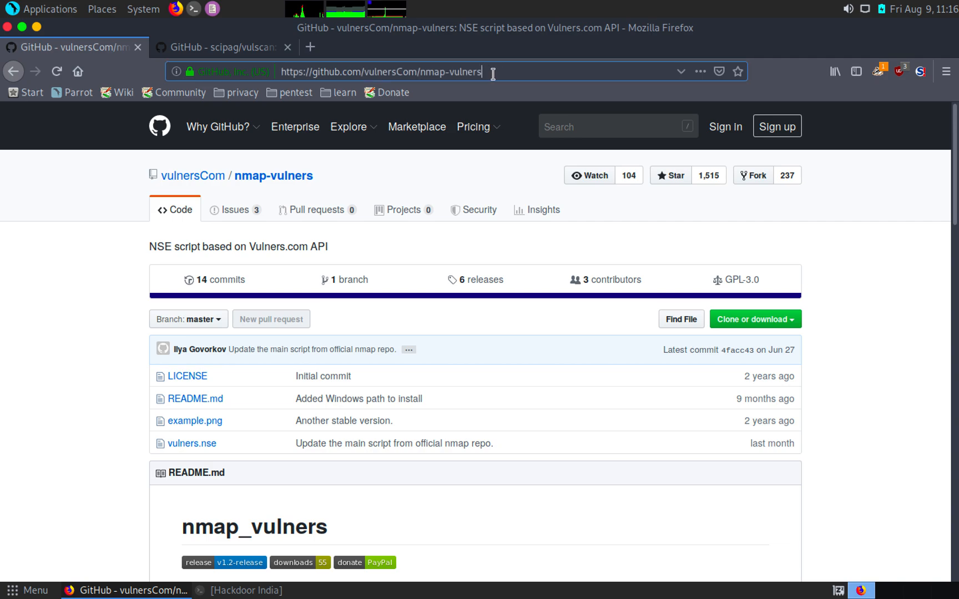
Review the vulscan and nmap-vulners repository pages in the browser
click(223, 47)
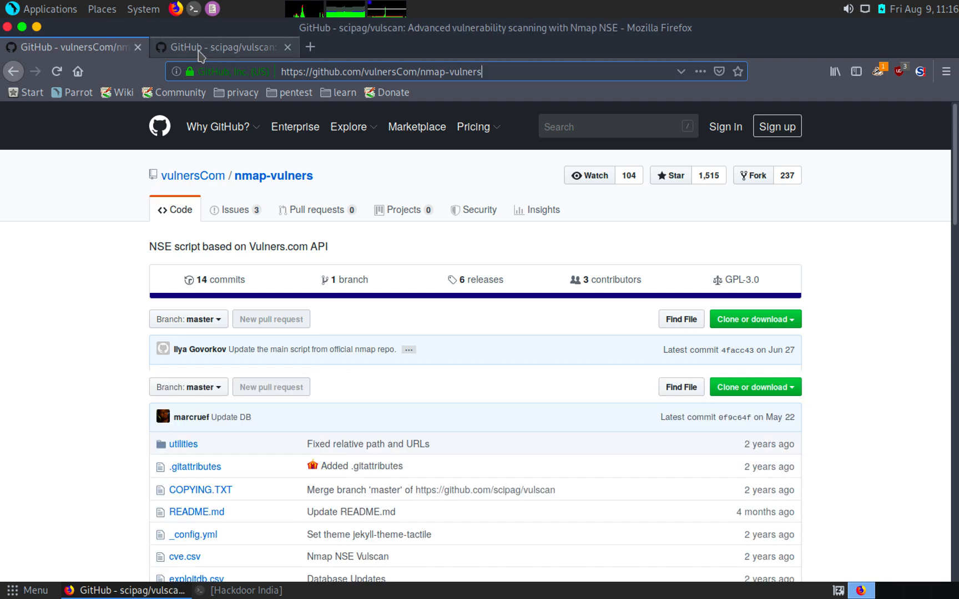
click(220, 46)
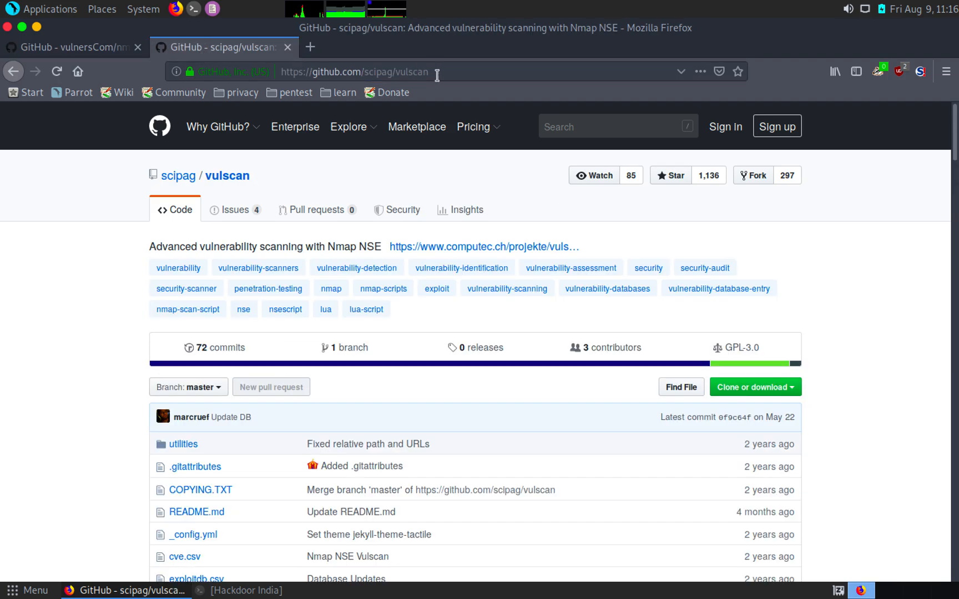
click(70, 47)
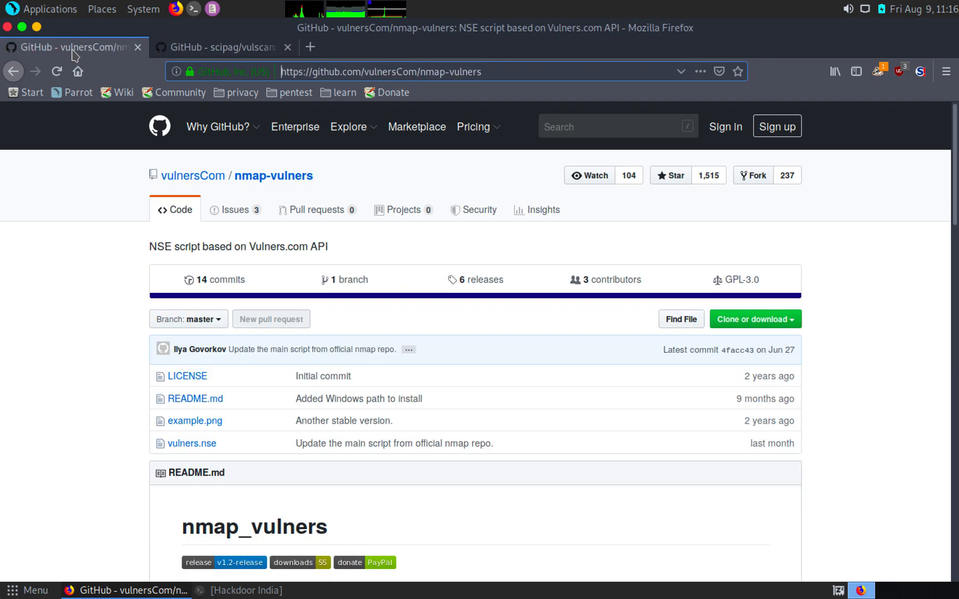
mouse_move(73, 46)
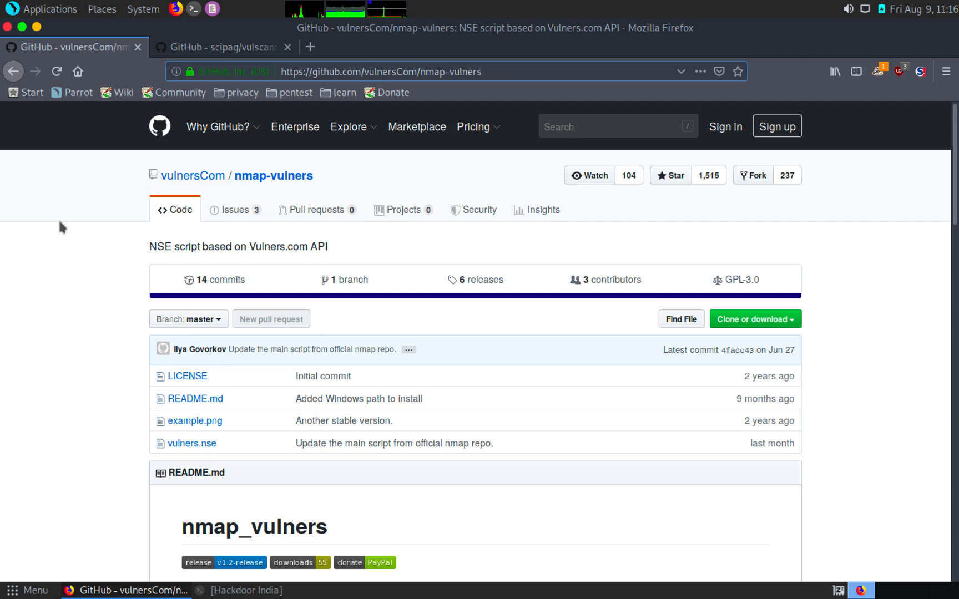
mouse_move(62, 204)
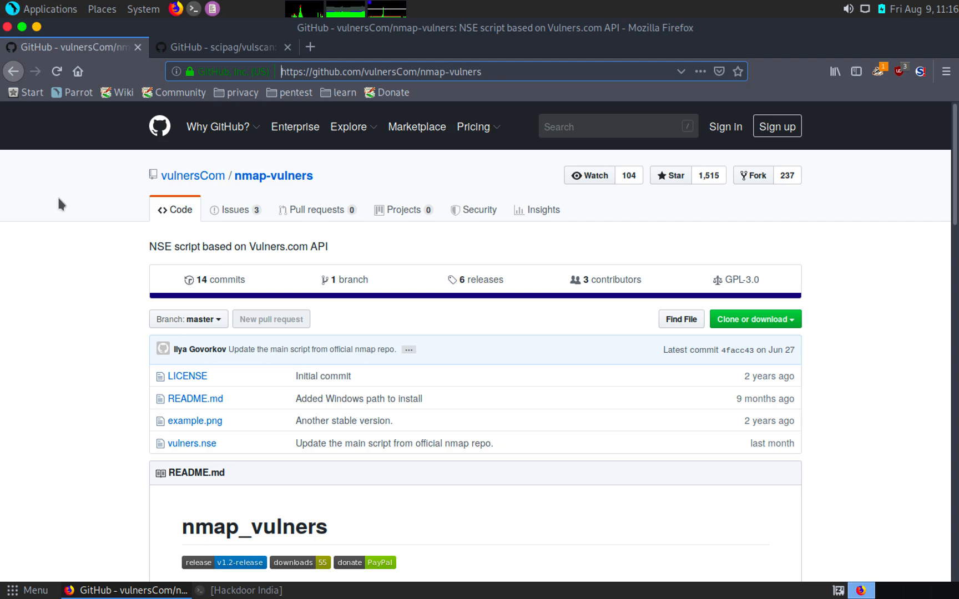
mouse_move(202, 553)
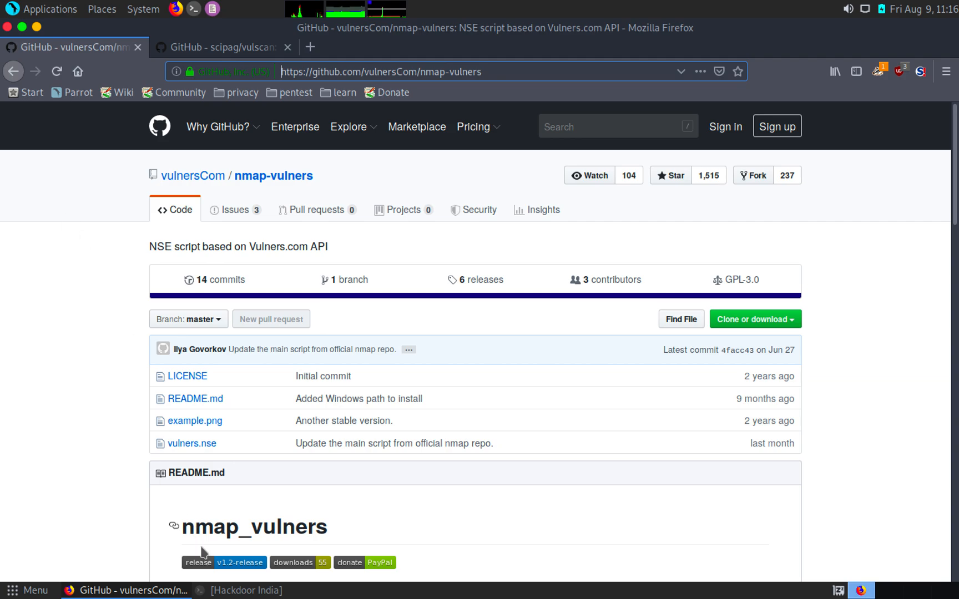
Change the terminal directory to /usr/share/nmap/scripts and list the NSE scripts
click(241, 590)
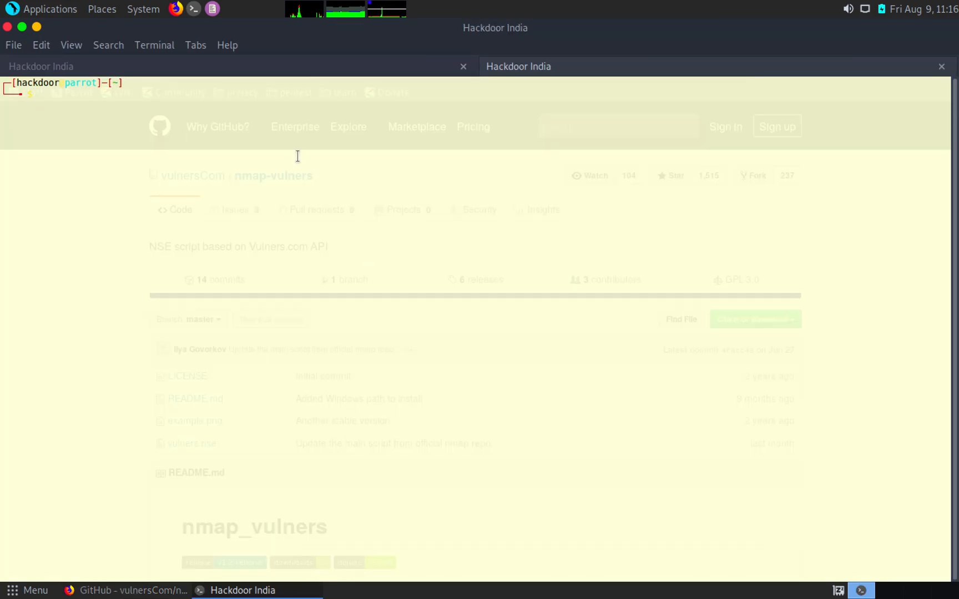
text(cd /)
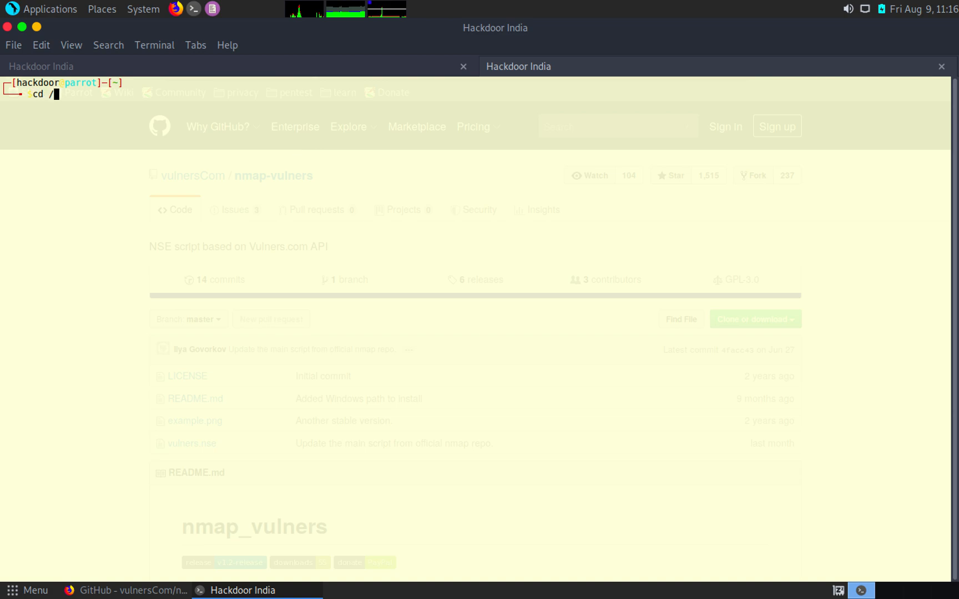
text(usr/share/nmap/scripts/)
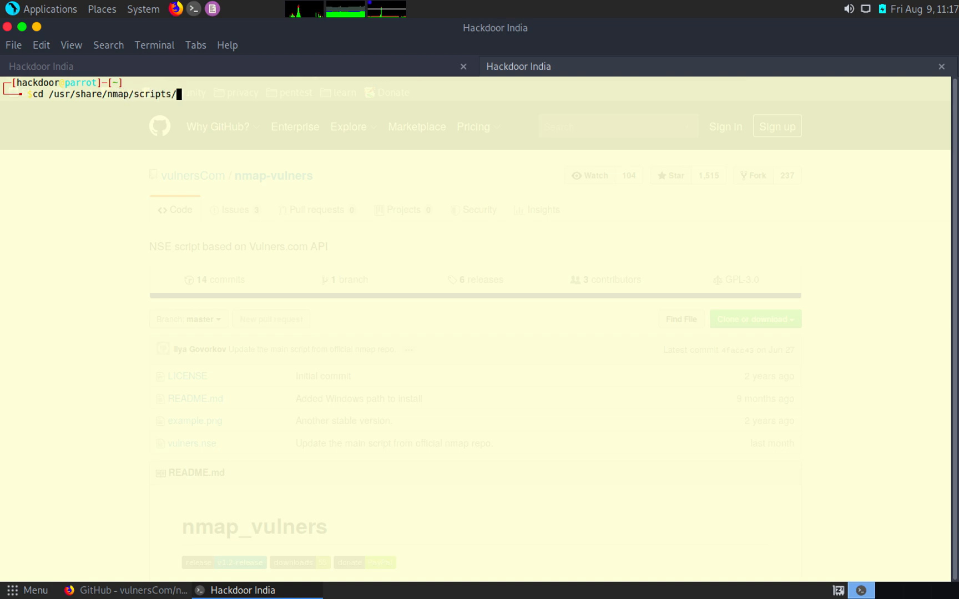
key(Return)
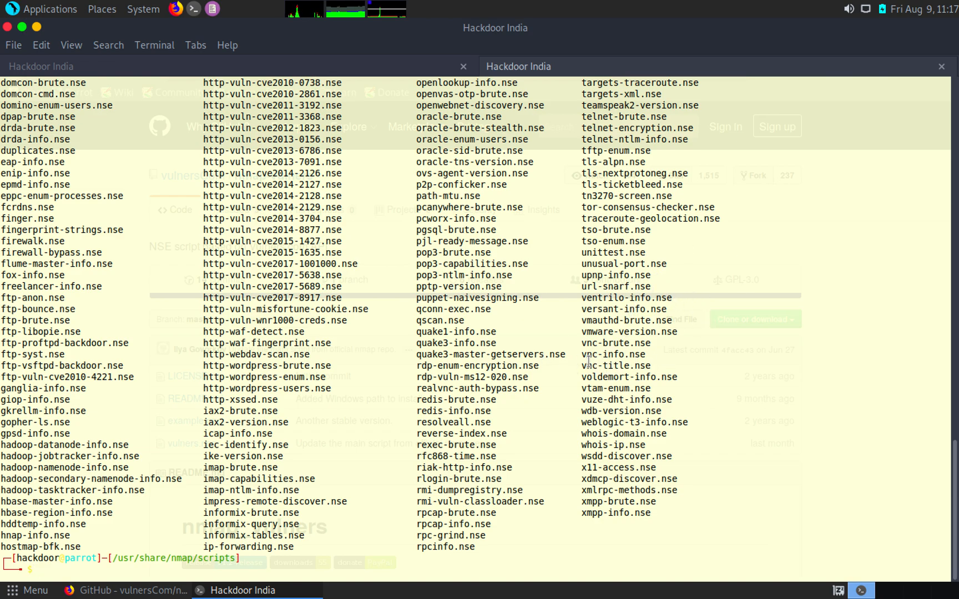
mouse_move(628, 403)
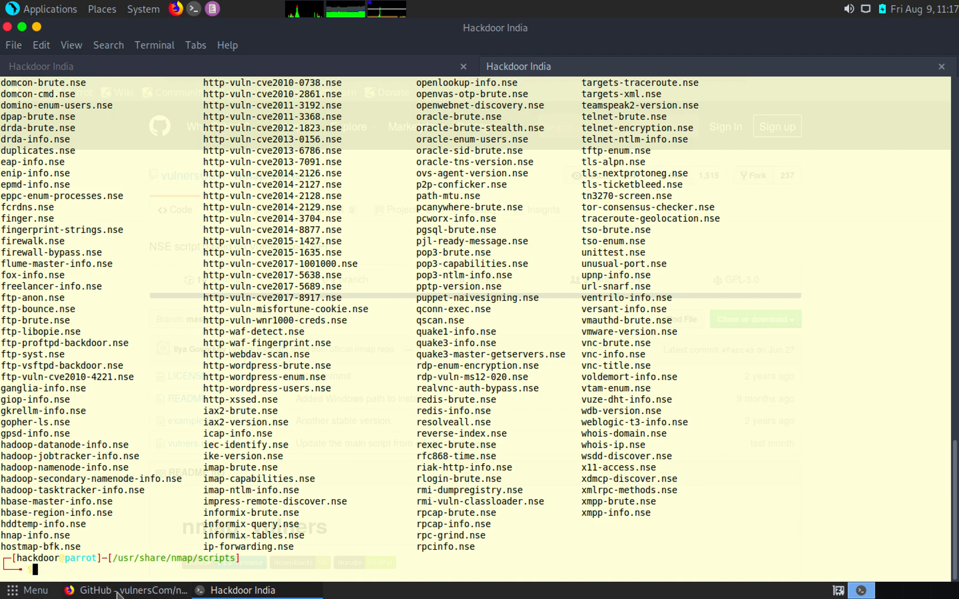
View the raw source of vulners.nse on GitHub and select its raw URL
click(129, 590)
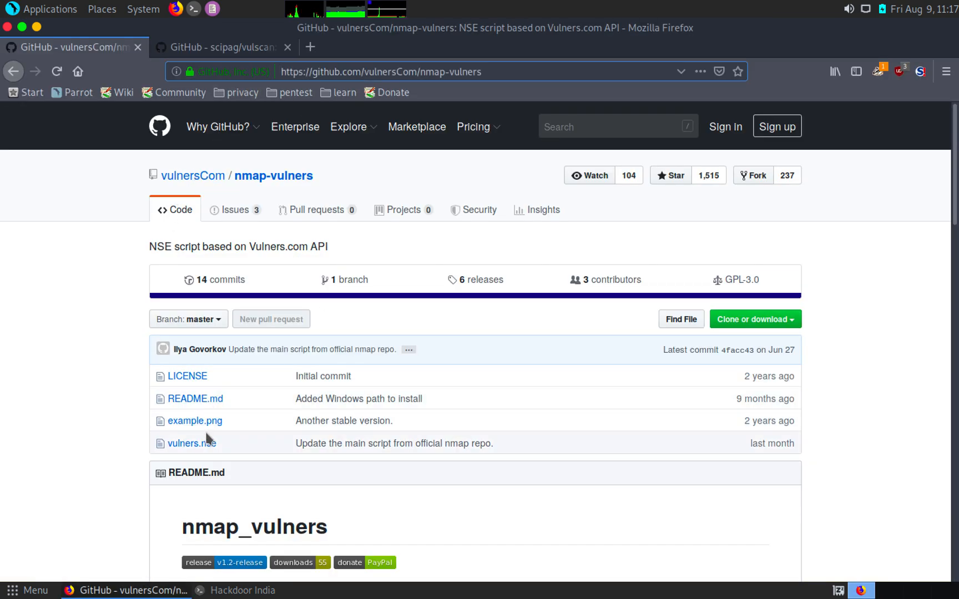
click(191, 442)
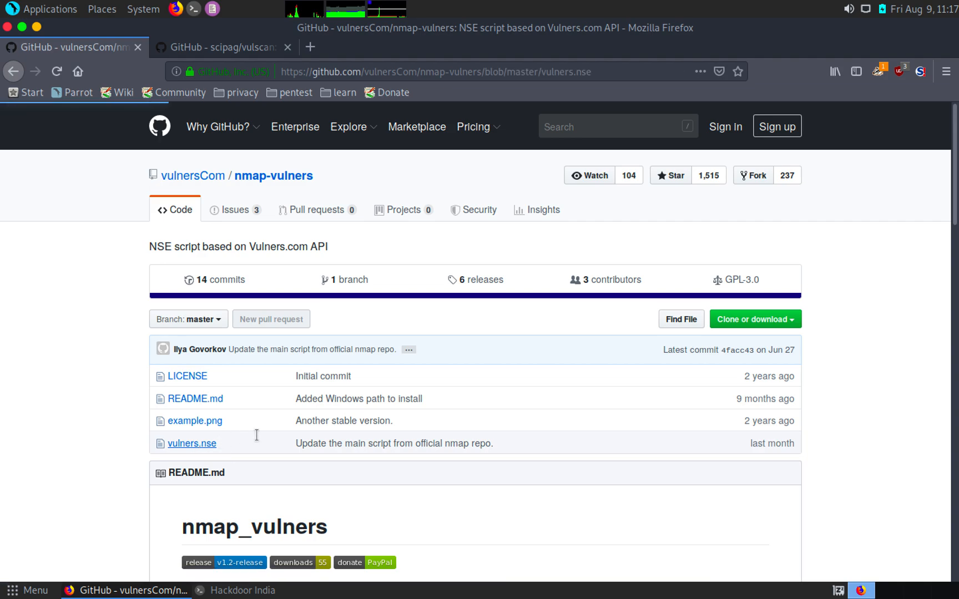
click(192, 443)
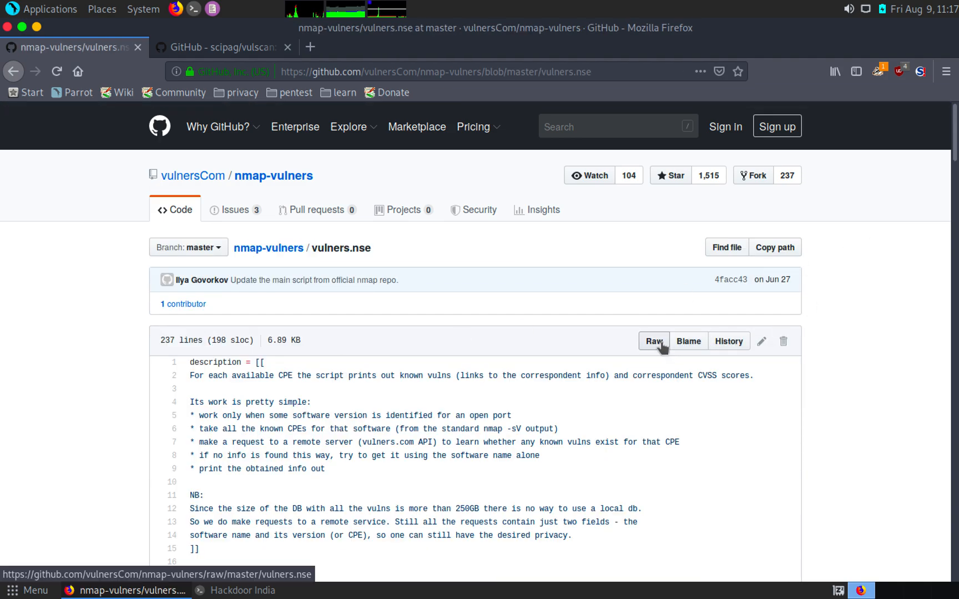
click(653, 341)
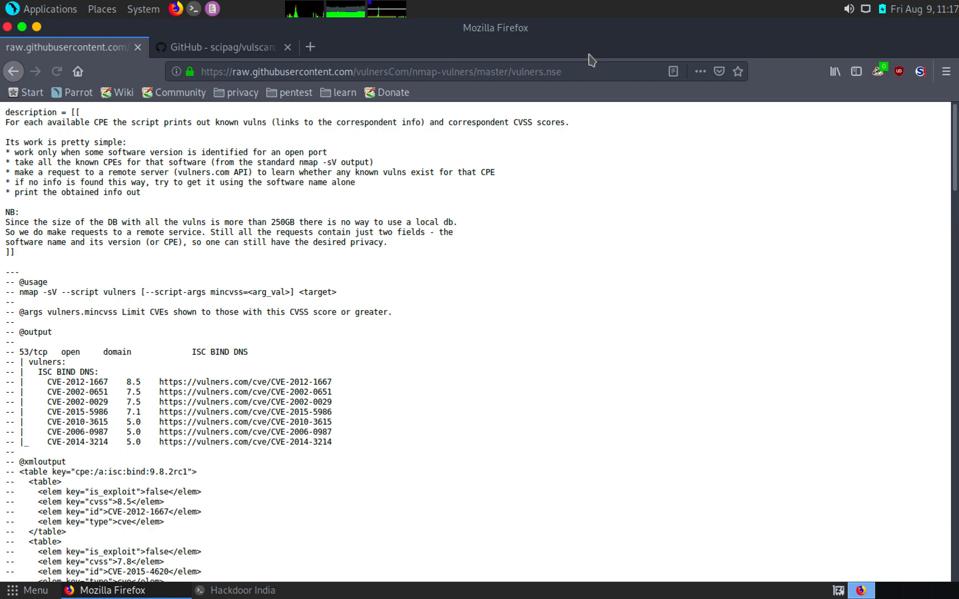
click(380, 71)
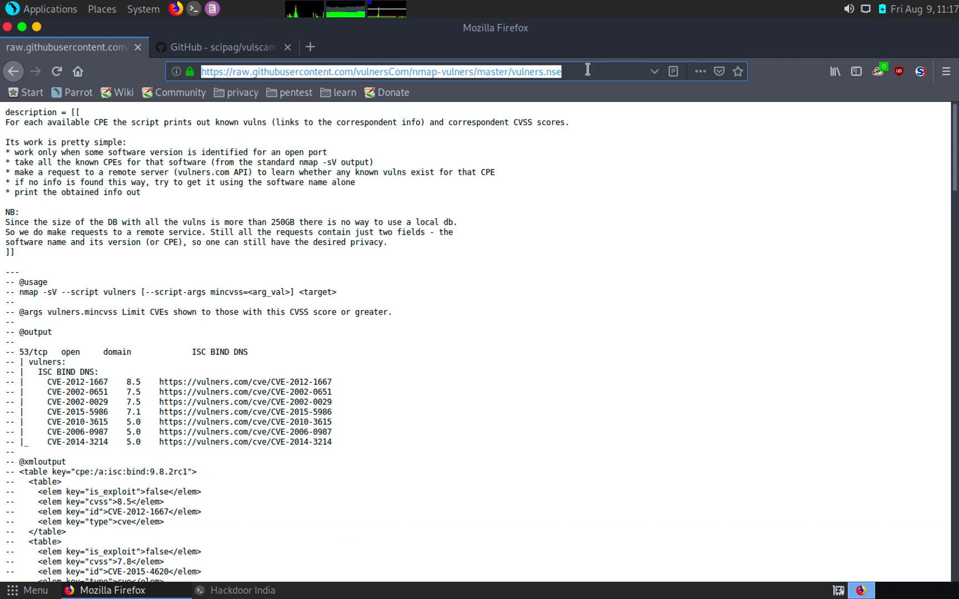
mouse_move(217, 558)
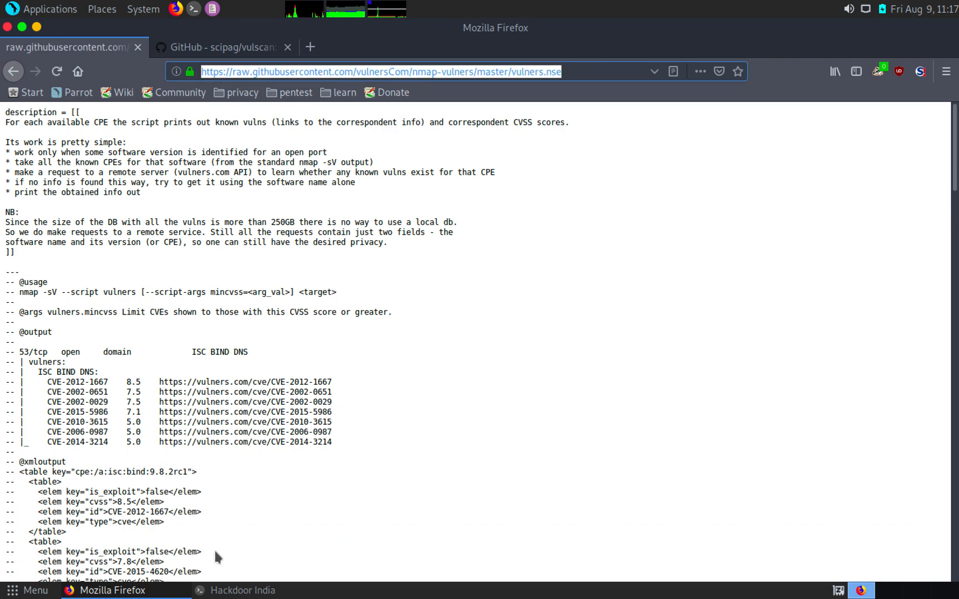
click(235, 590)
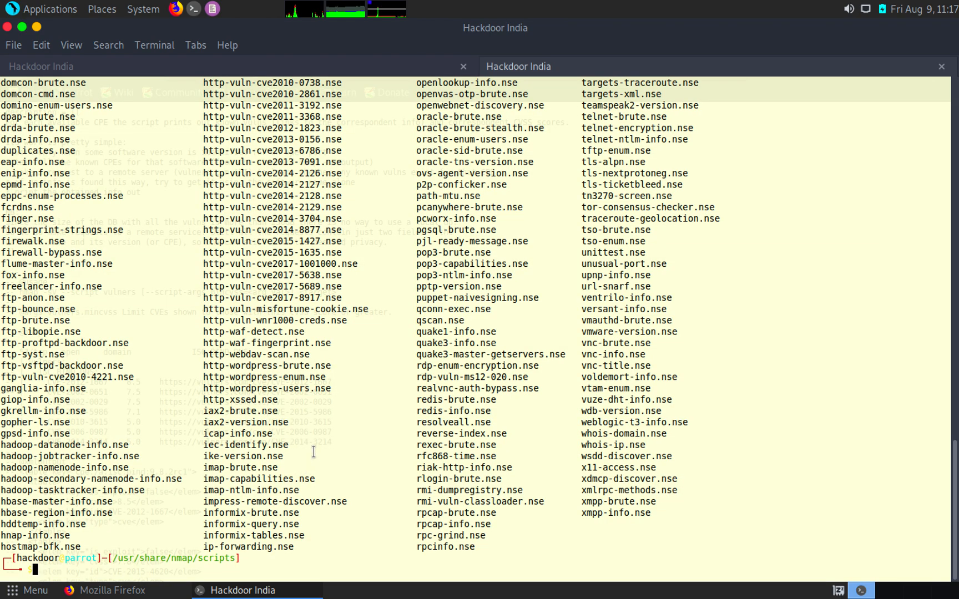
Become root with sudo su and wget the raw vulners.nse URL into the scripts folder
text(sudo su)
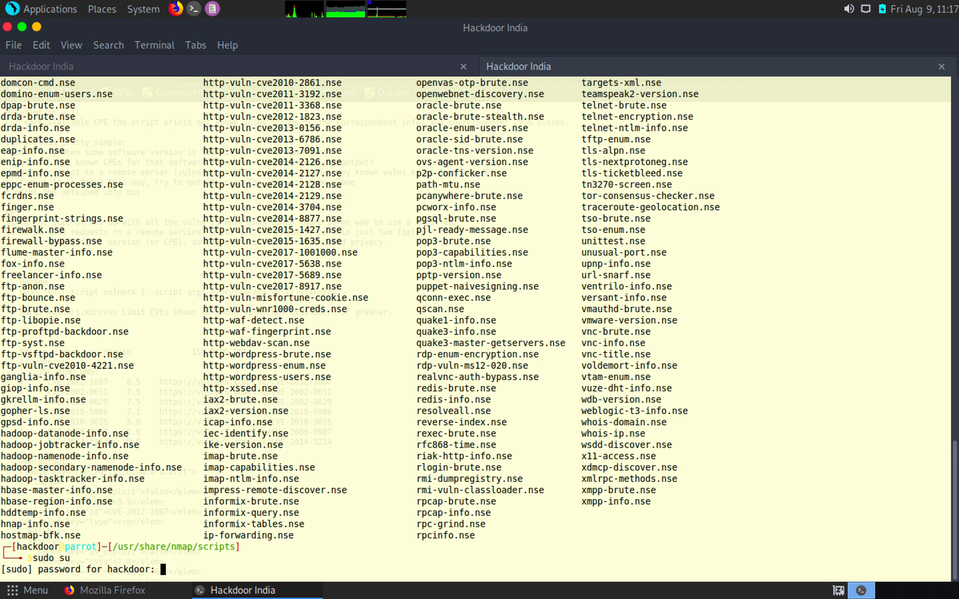
key(Return)
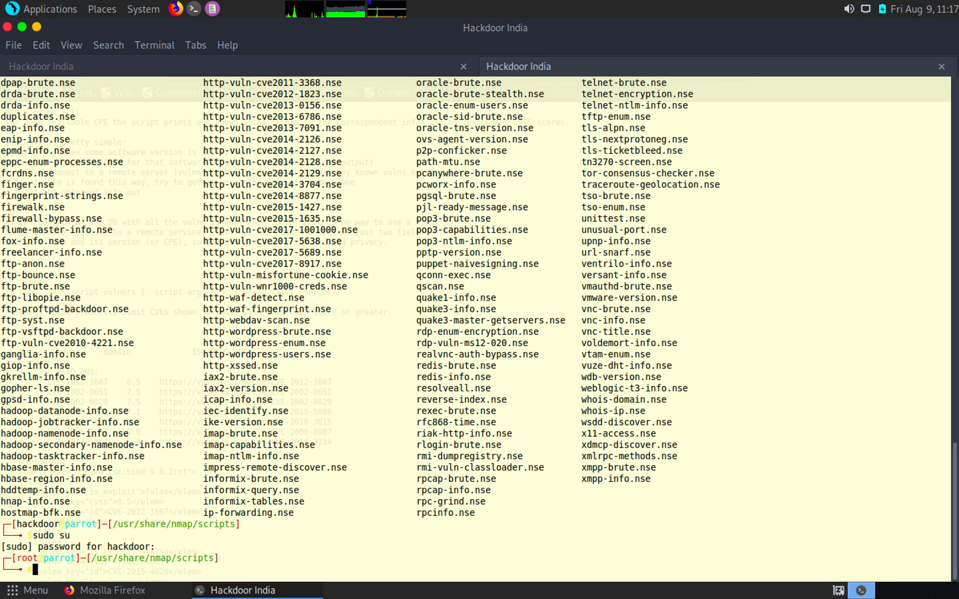
text(w)
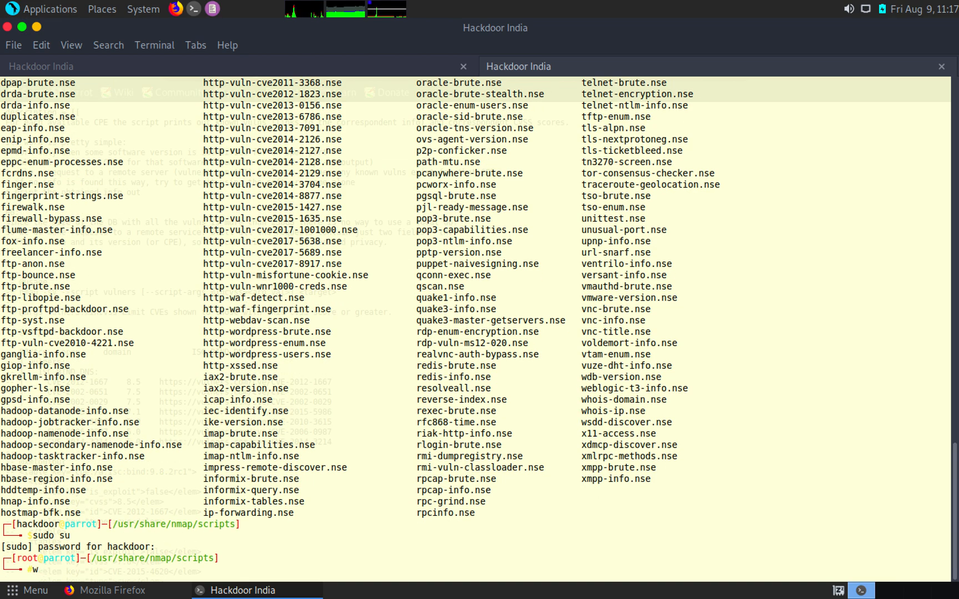
text(get)
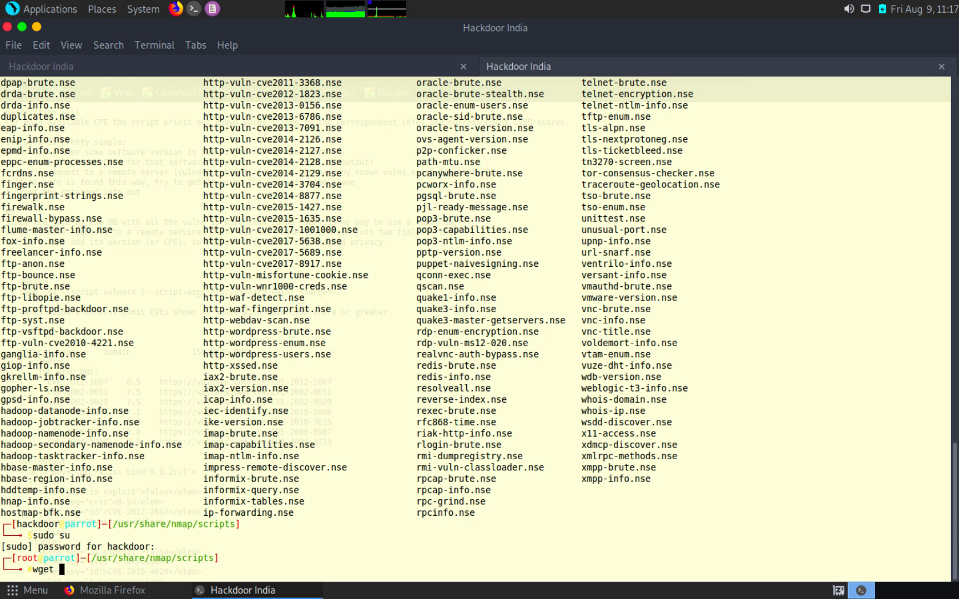
key(Return)
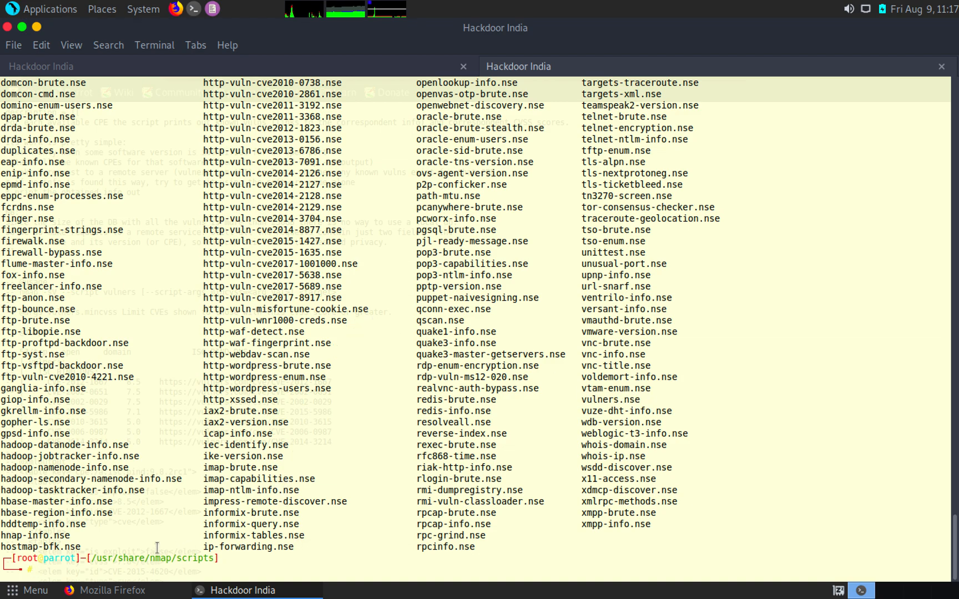
click(104, 591)
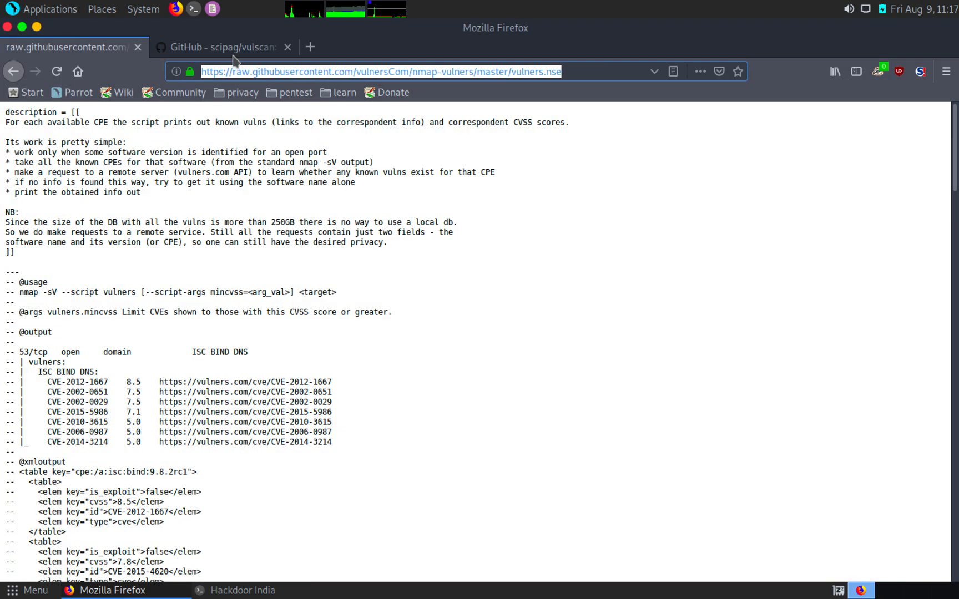
click(219, 47)
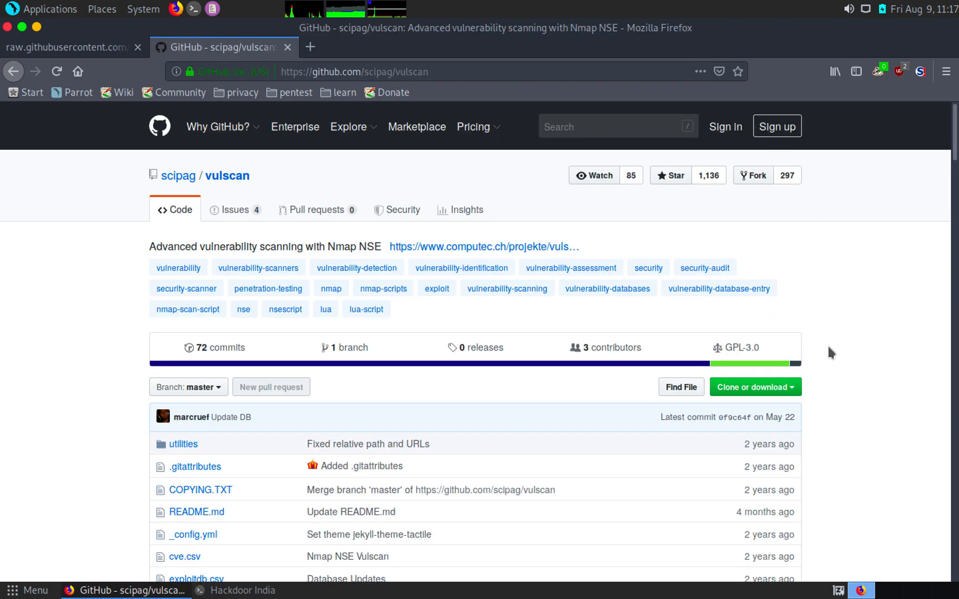
scroll(down, 3)
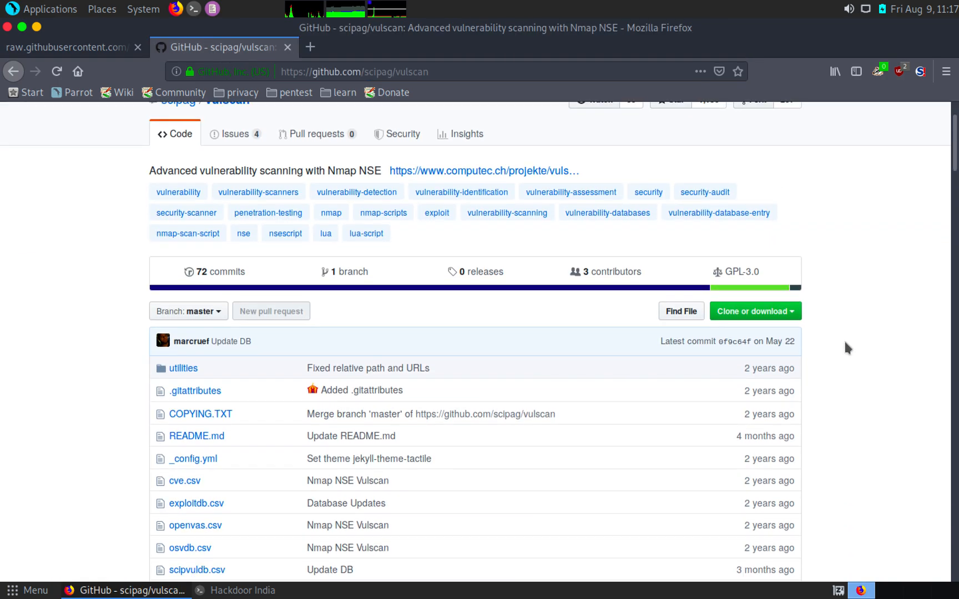
scroll(down, 3)
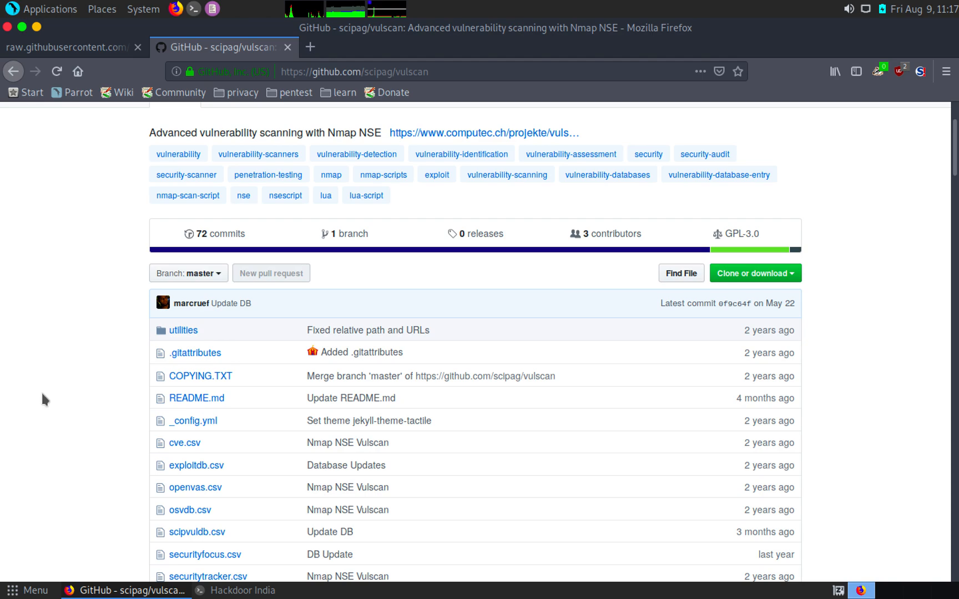
scroll(down, 3)
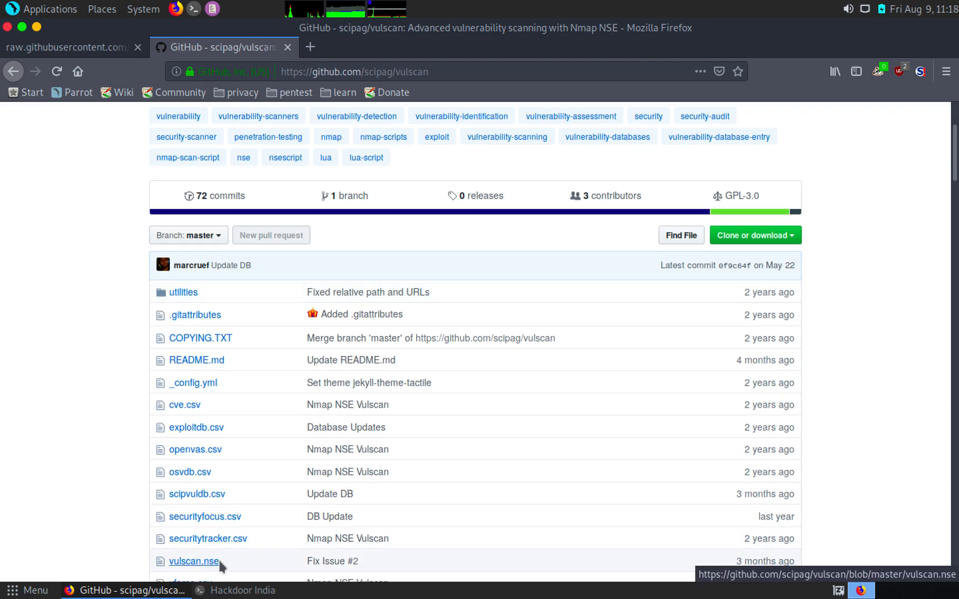
mouse_move(208, 538)
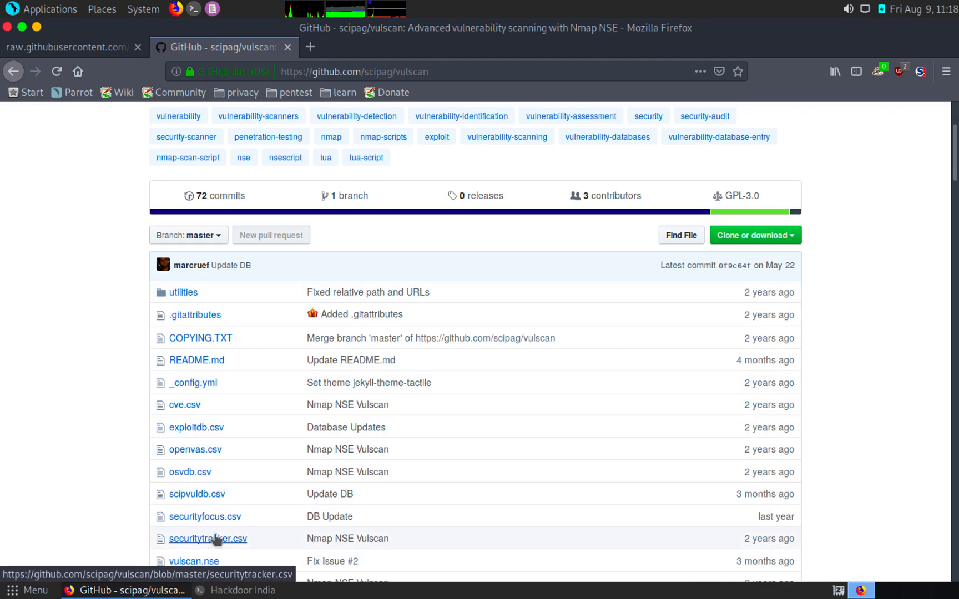
mouse_move(116, 389)
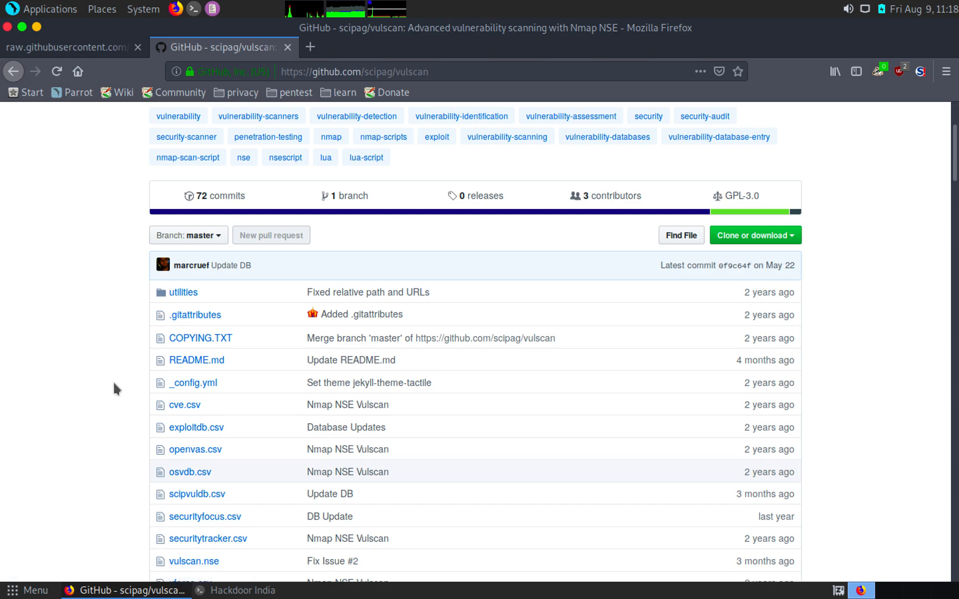
click(755, 236)
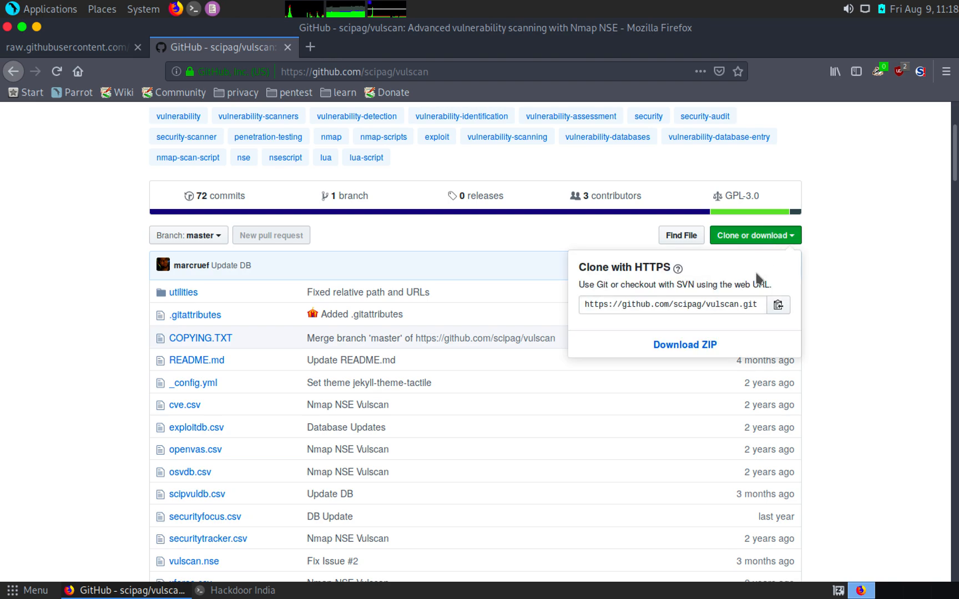
click(865, 275)
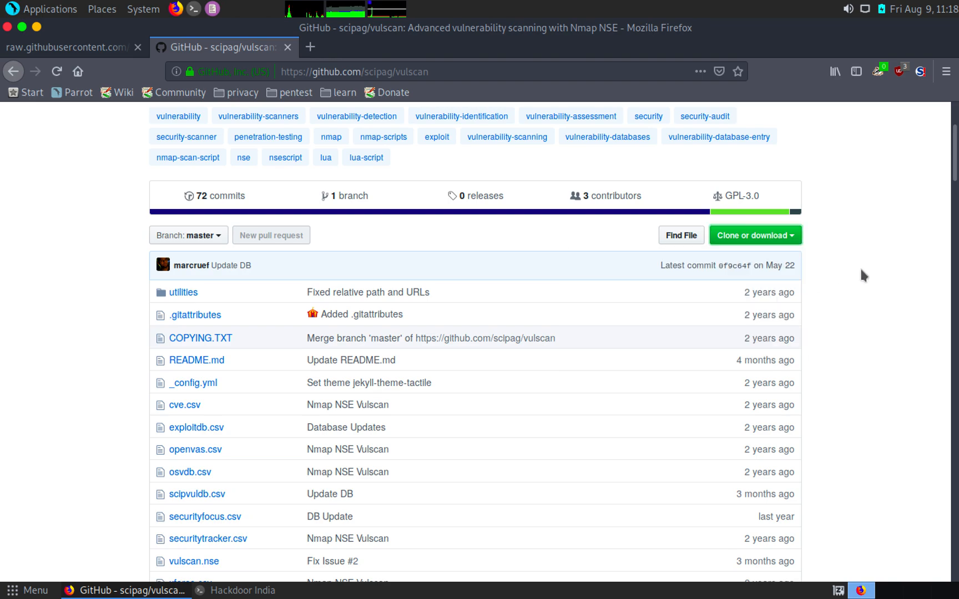
mouse_move(449, 371)
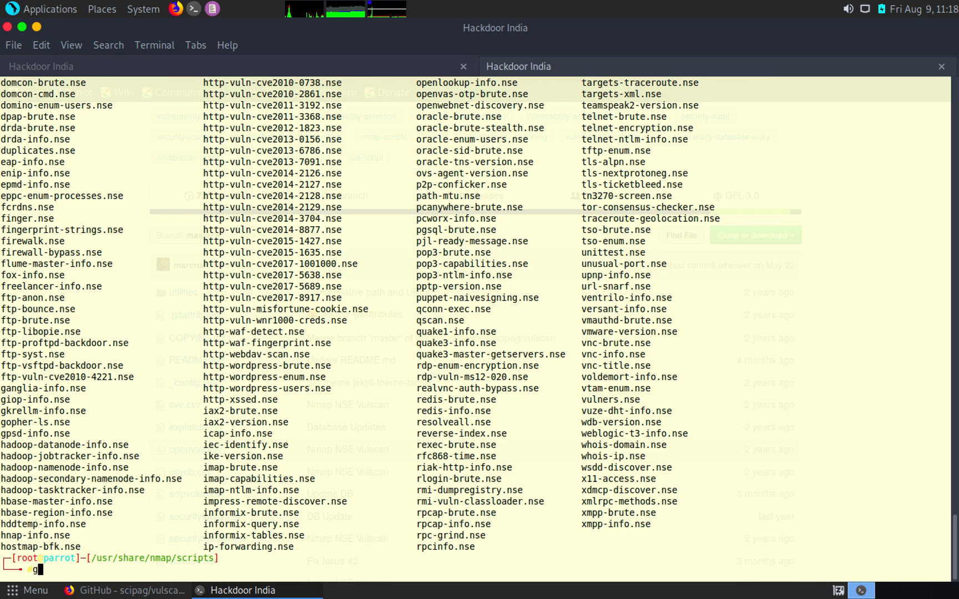
text(it clone)
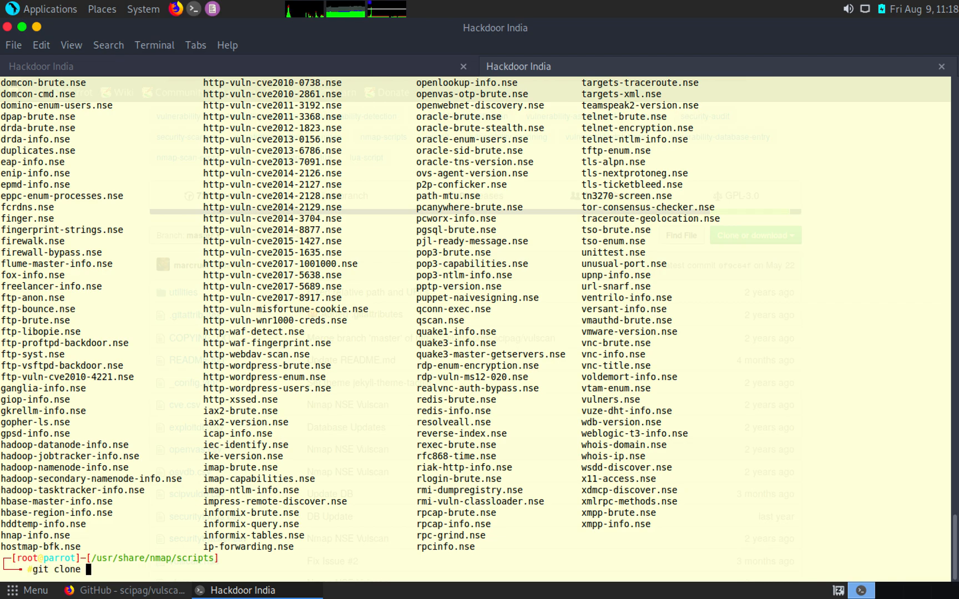
text(https://github.com/scipag/vulscan.git)
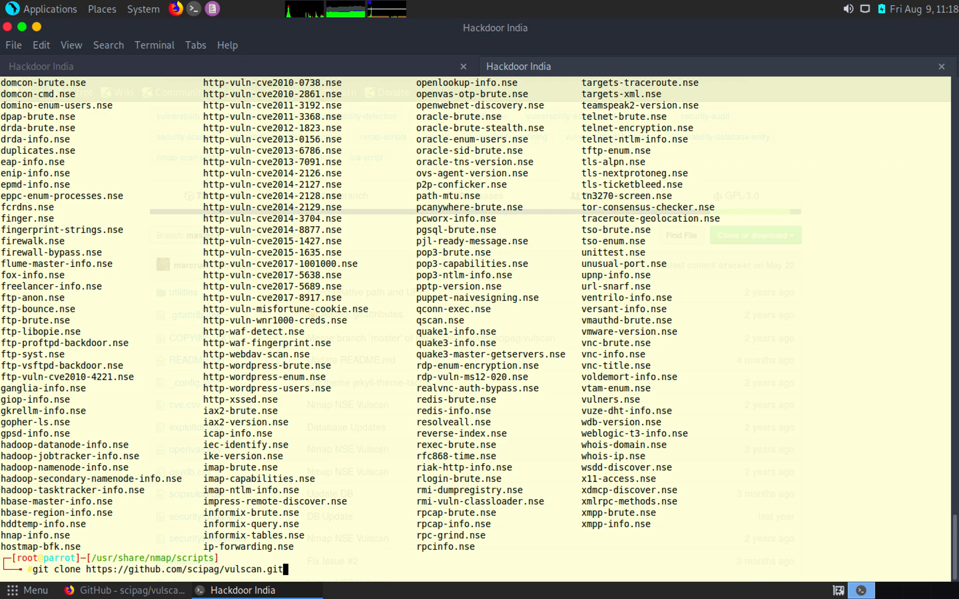
key(Return)
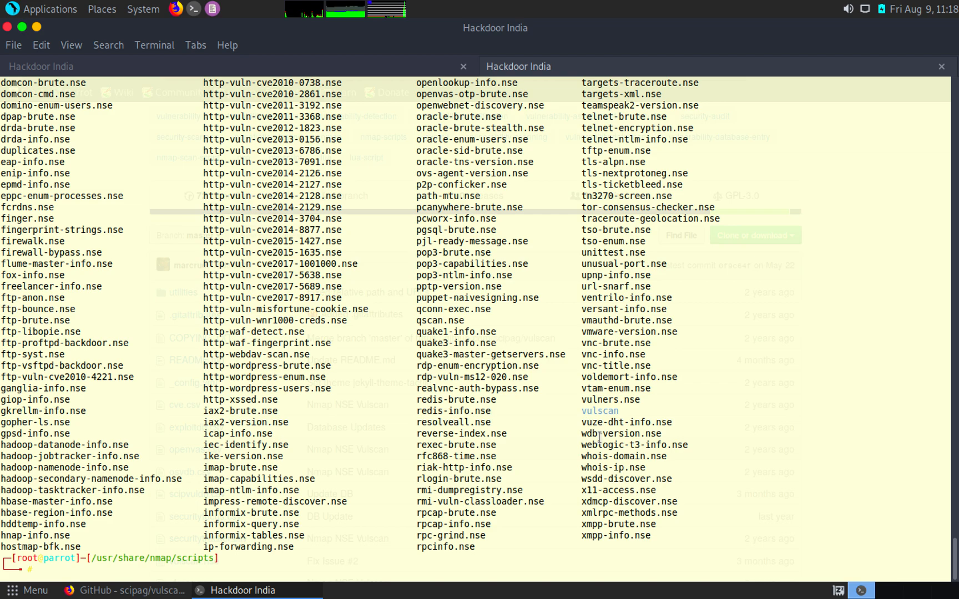
double_click(600, 400)
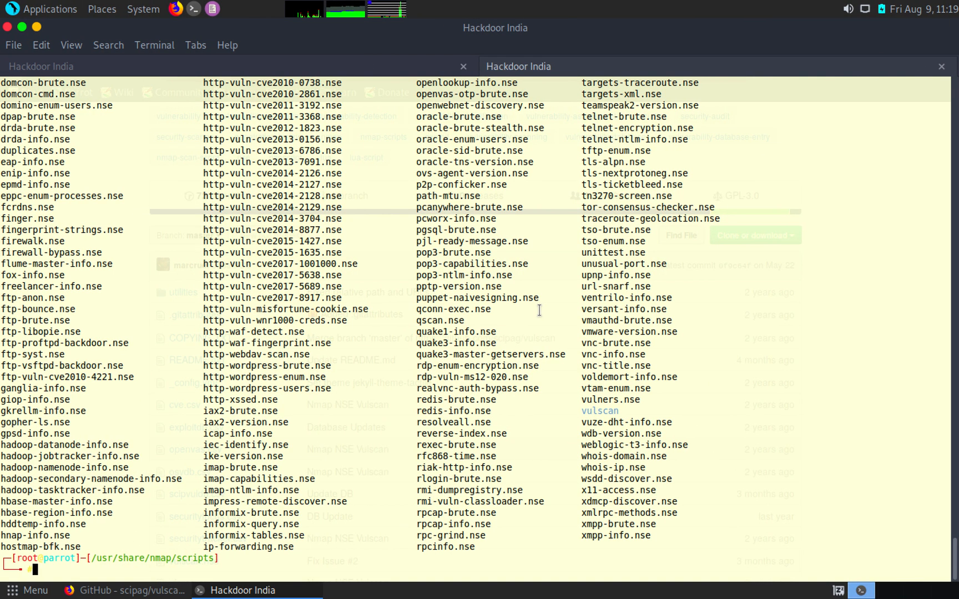
mouse_move(830, 104)
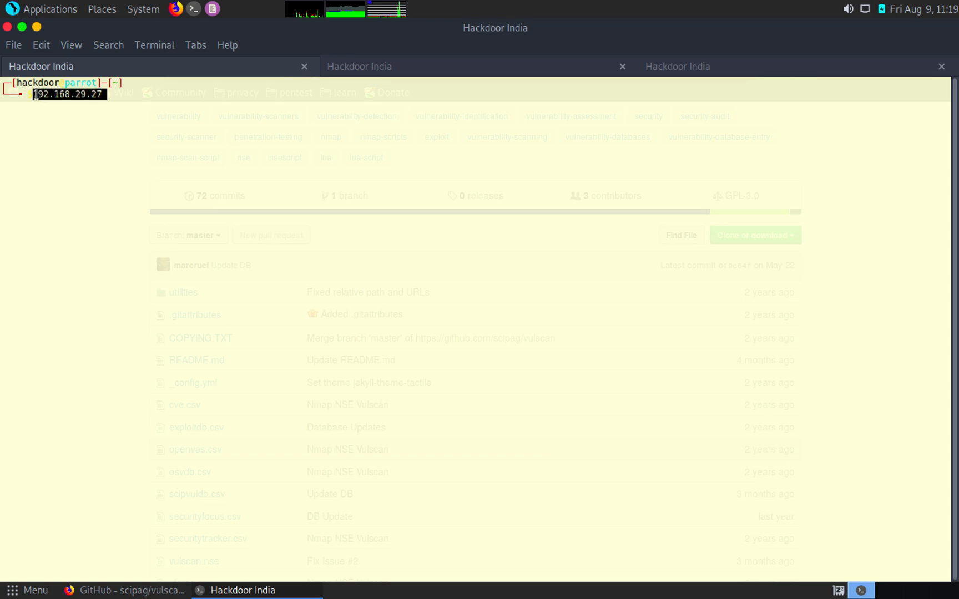
mouse_move(637, 61)
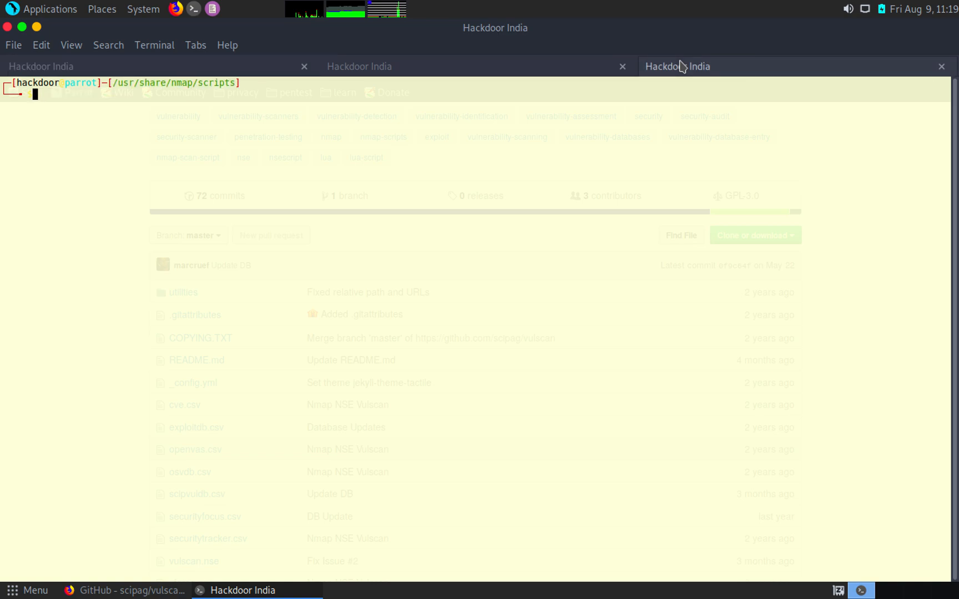
Run nmap -sV --script vulner.nse against 192.168.29.27, which matches no script
text(nmap)
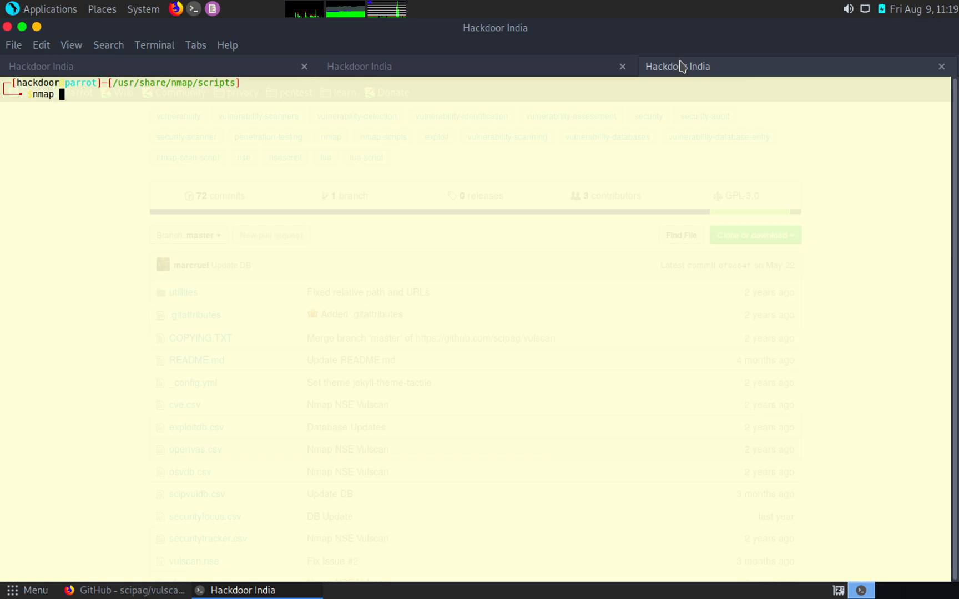
text(-sV)
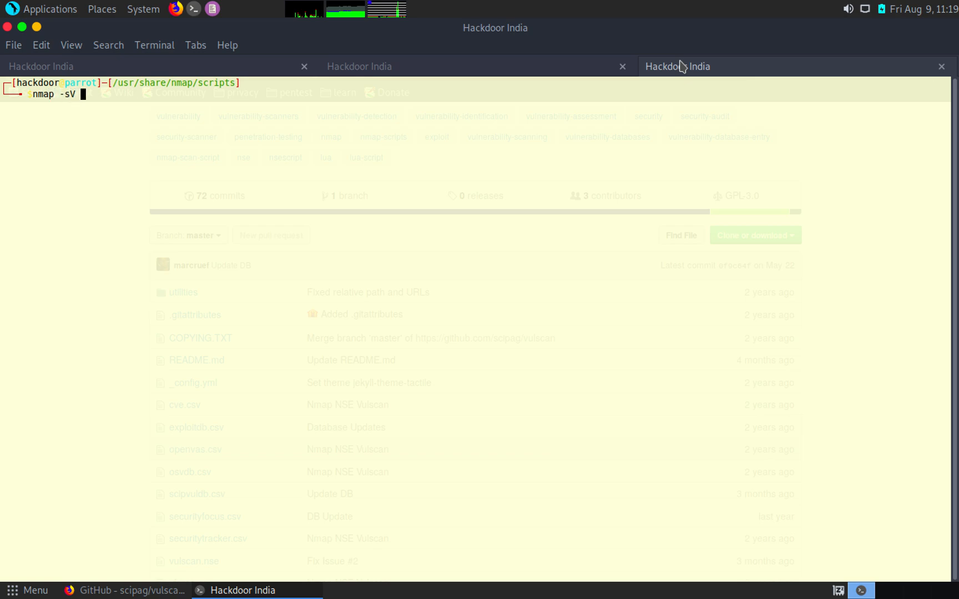
text(--)
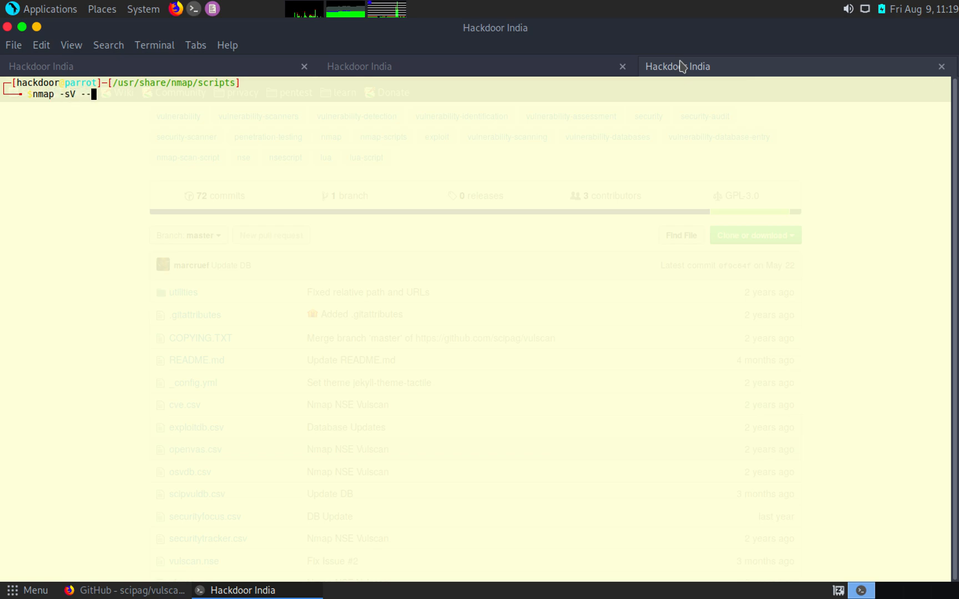
text(script)
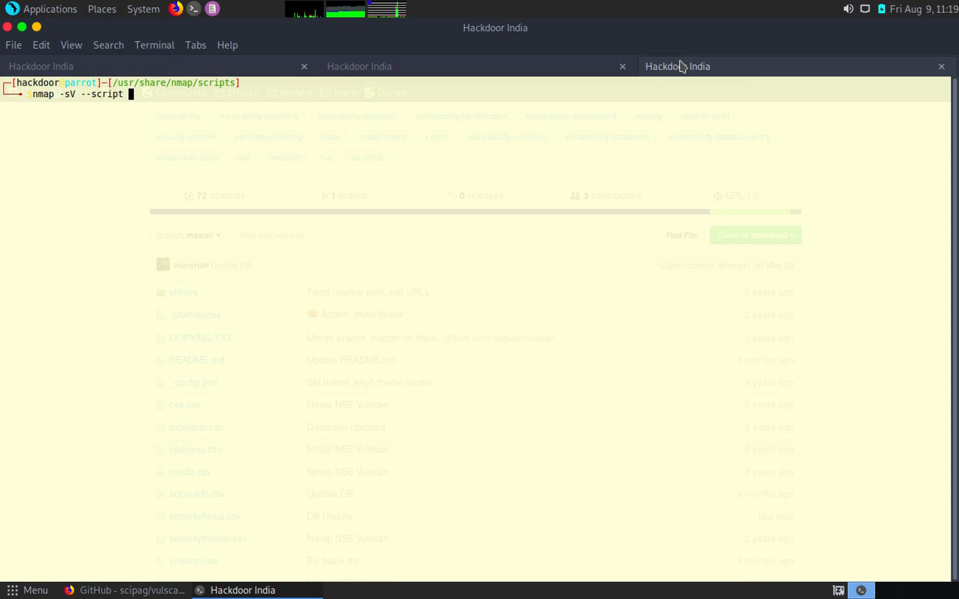
text(192.168.29.27)
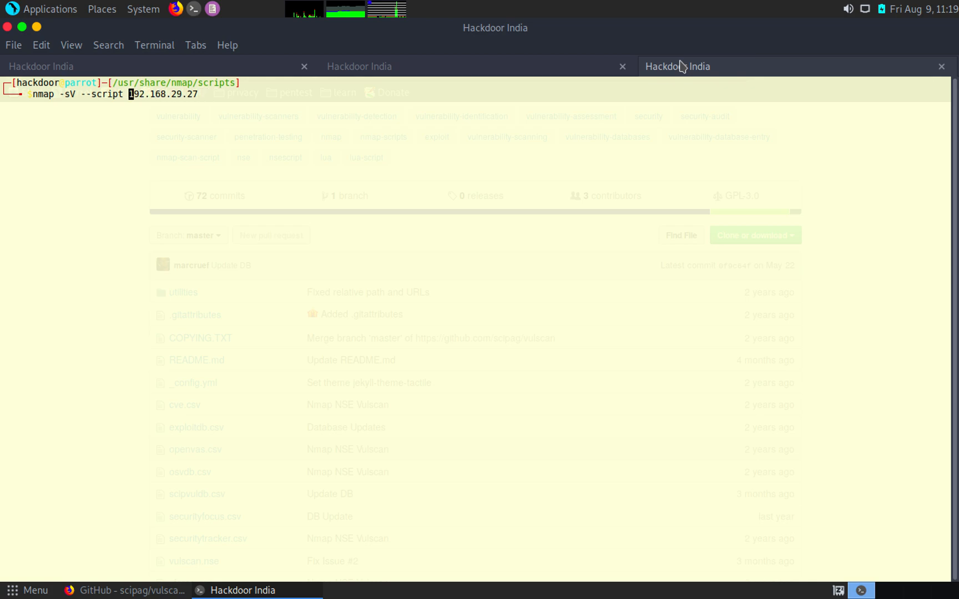
text(vulner)
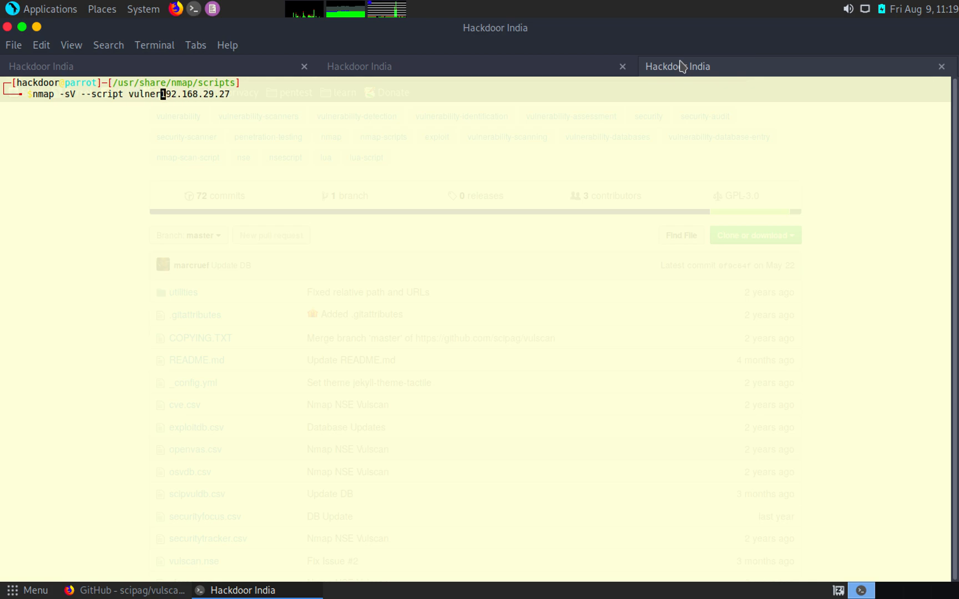
text(.nse)
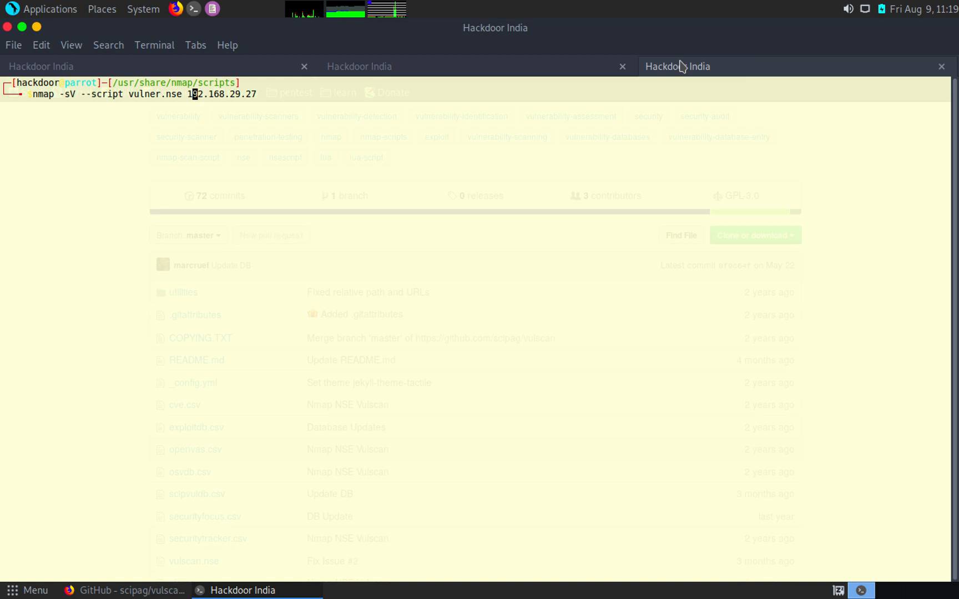
mouse_move(682, 66)
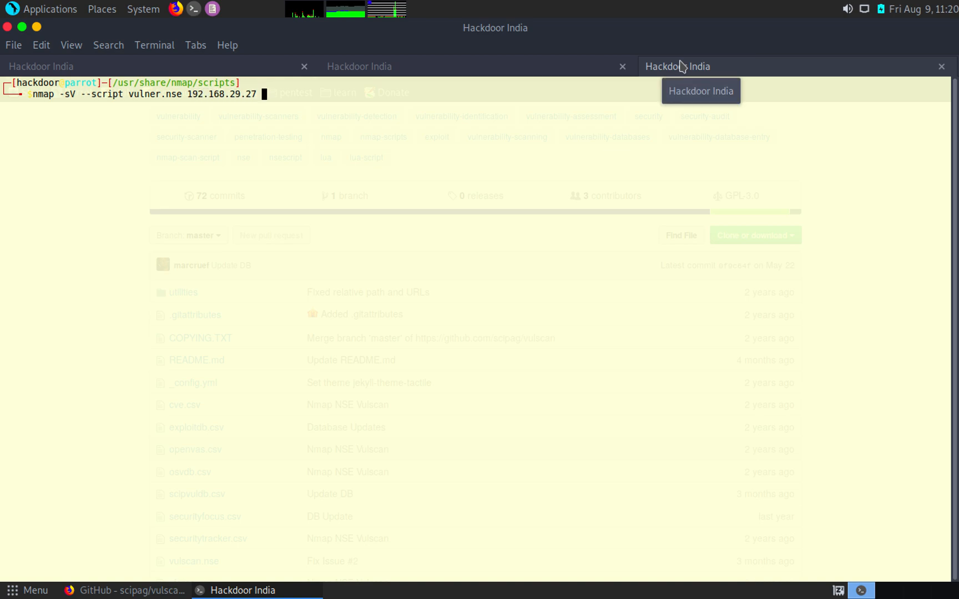
key(Return)
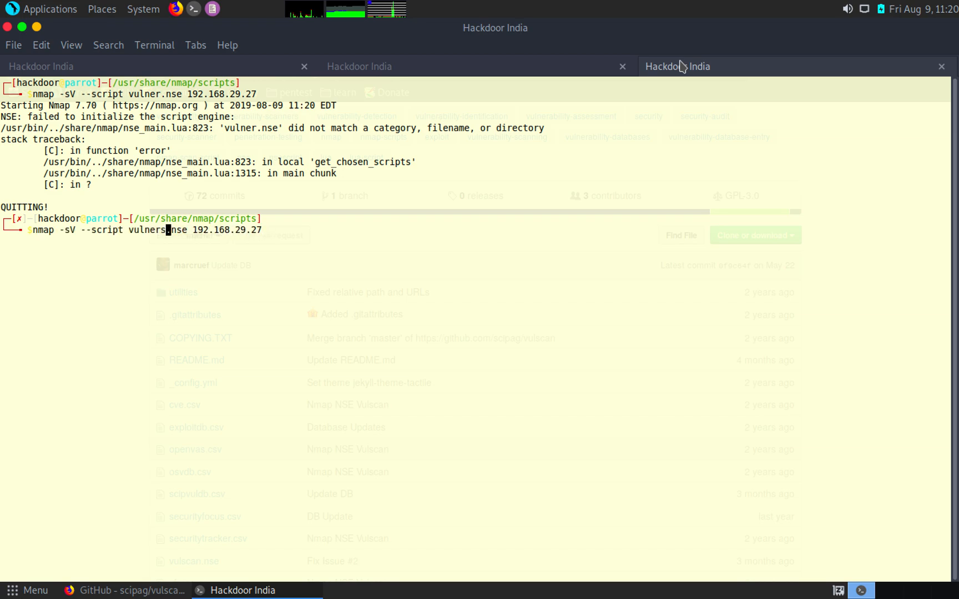
Rerun with vulners.nse and -Pn, listing Squid proxy CVEs on port 3128
key(Return)
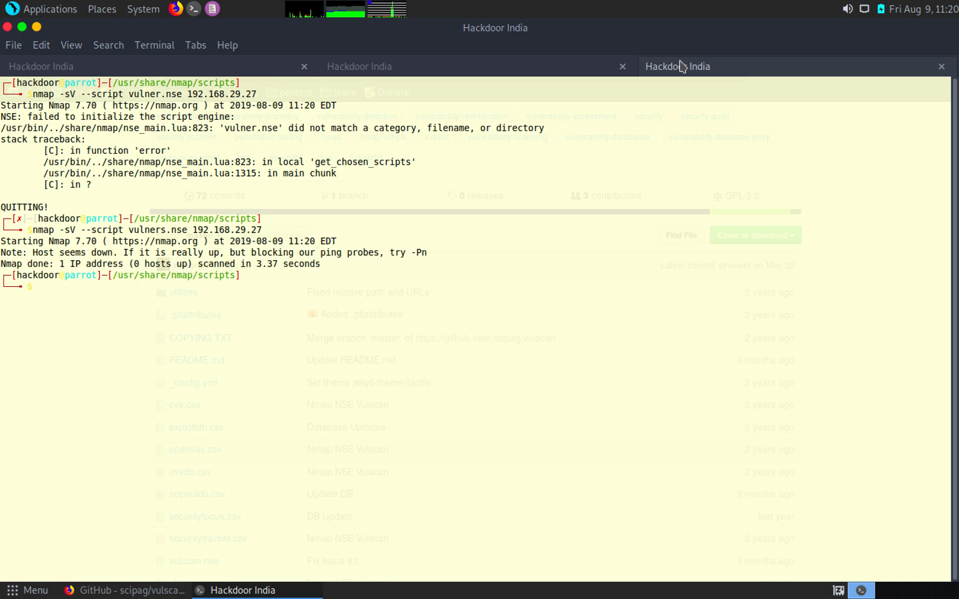
text(nmap -sV --script vulners.nse 192.168.29.27)
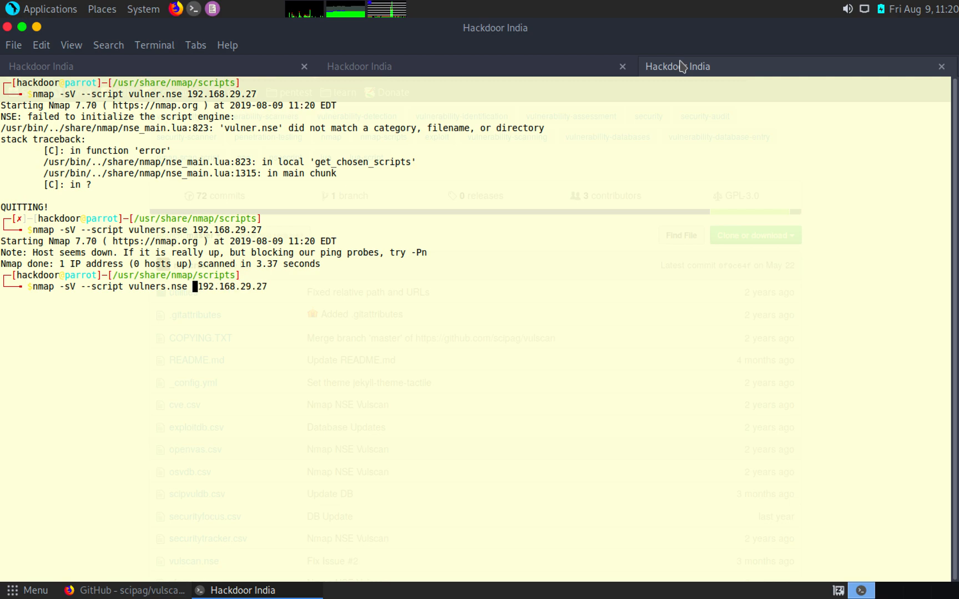
text(-Pn )
key(Return)
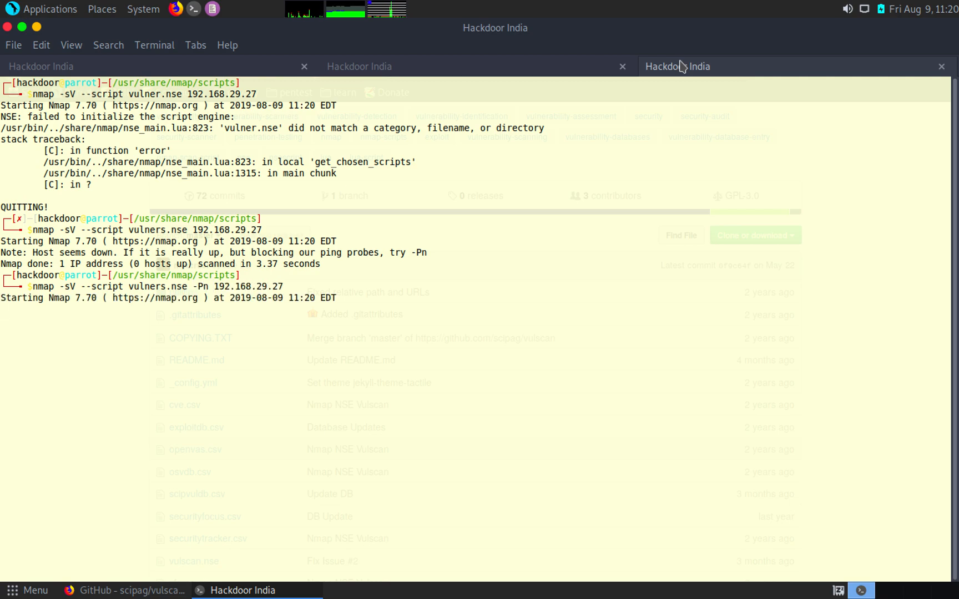
key(Return)
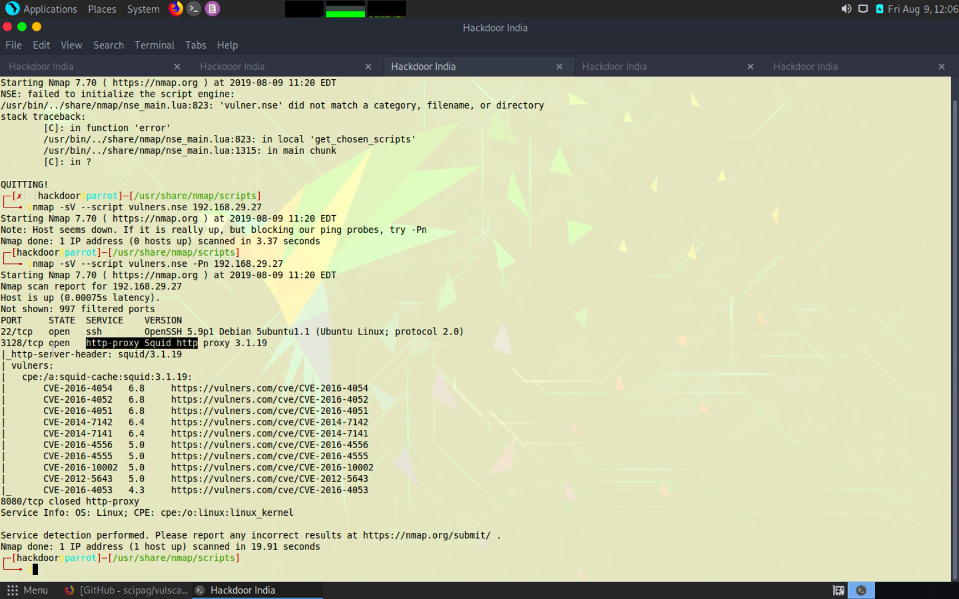
mouse_move(376, 476)
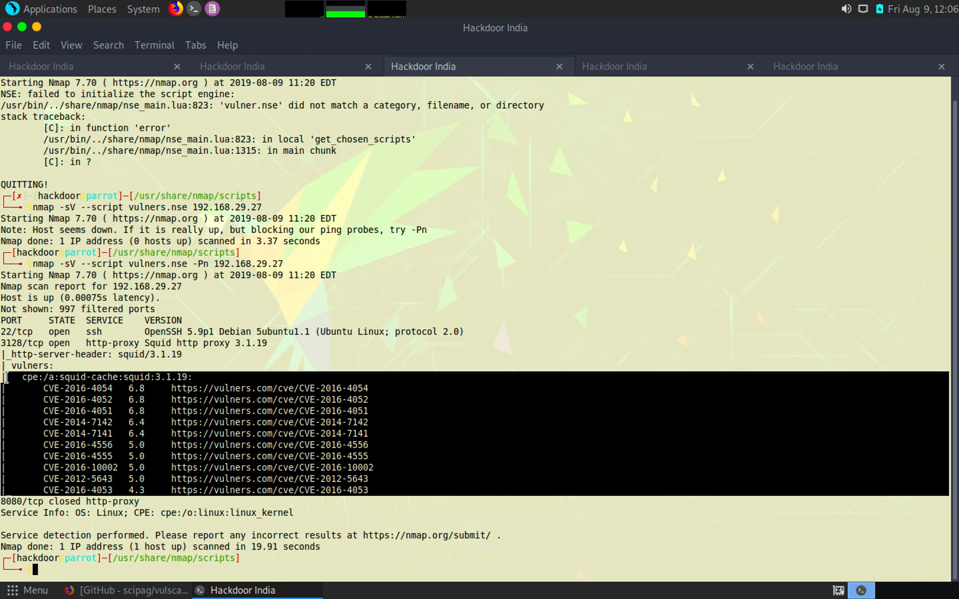
mouse_move(207, 352)
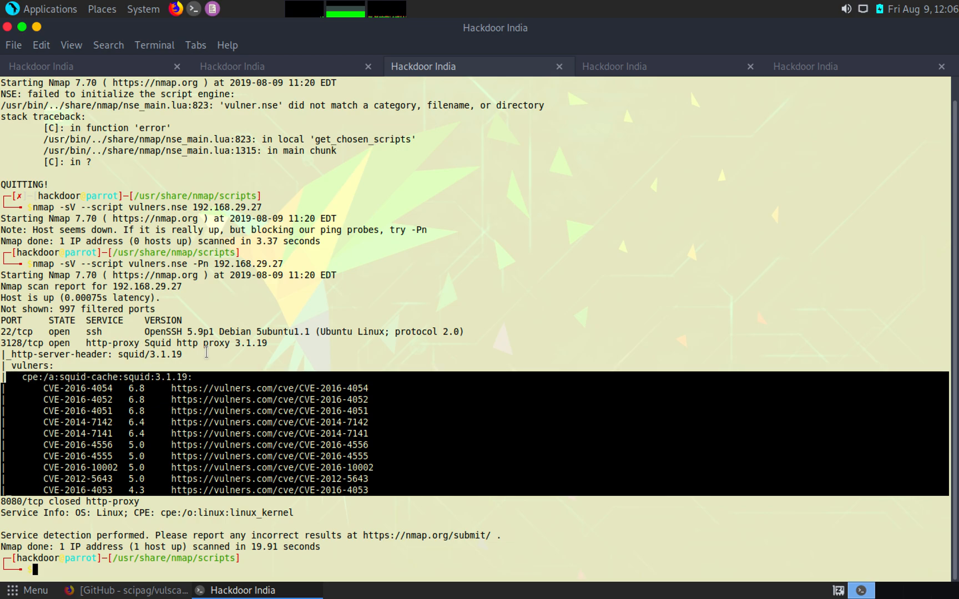
mouse_move(320, 365)
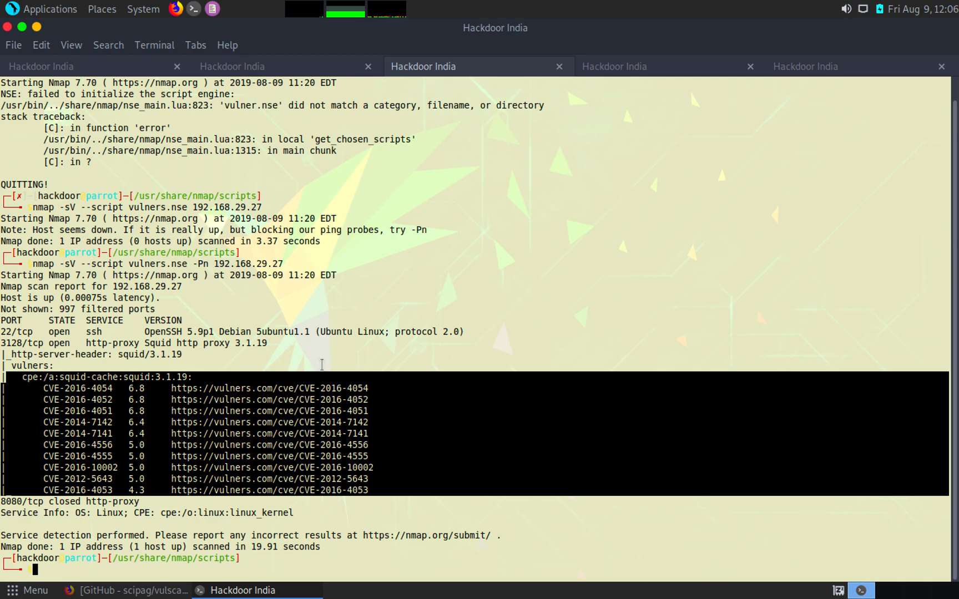
mouse_move(311, 364)
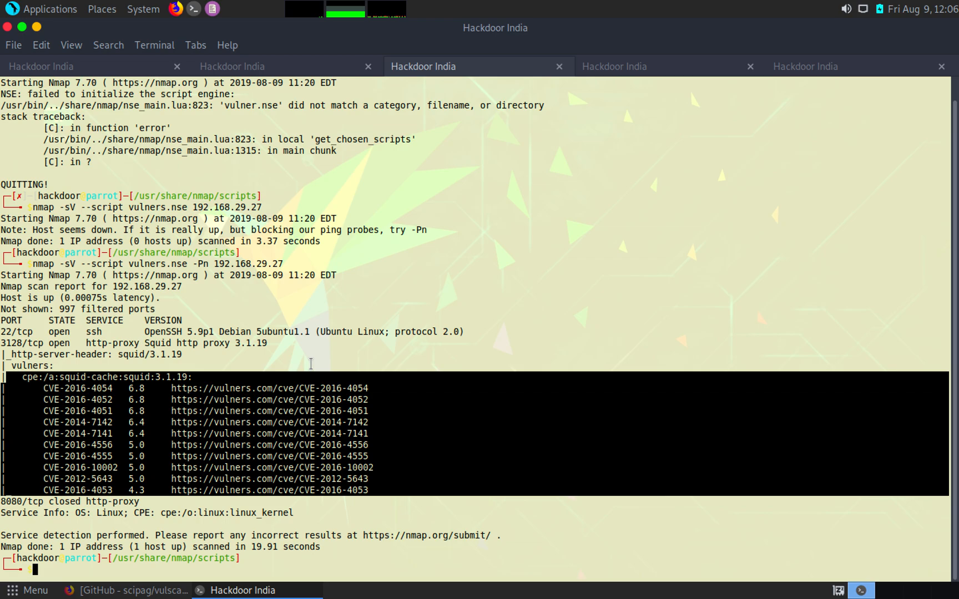
mouse_move(350, 340)
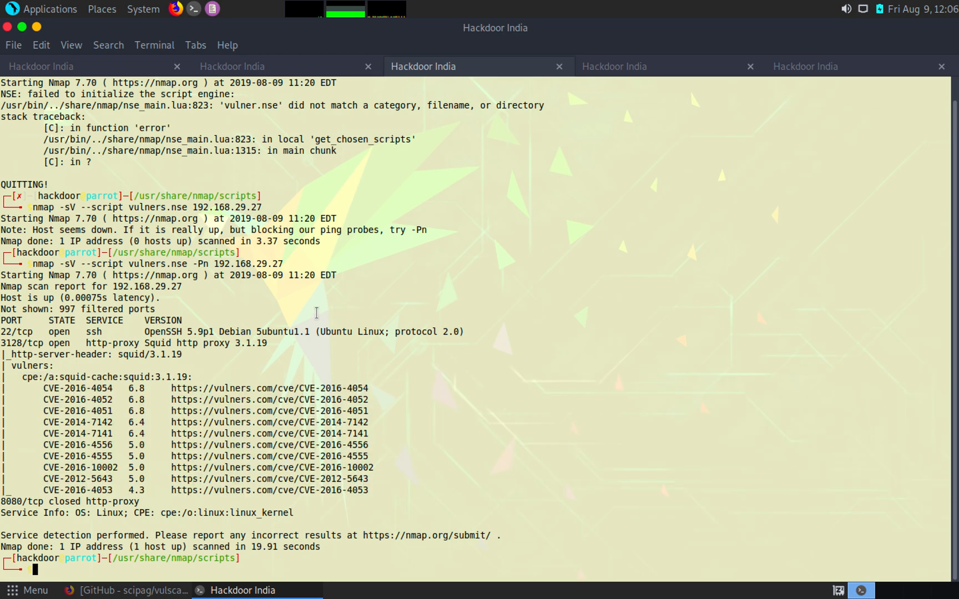
mouse_move(649, 67)
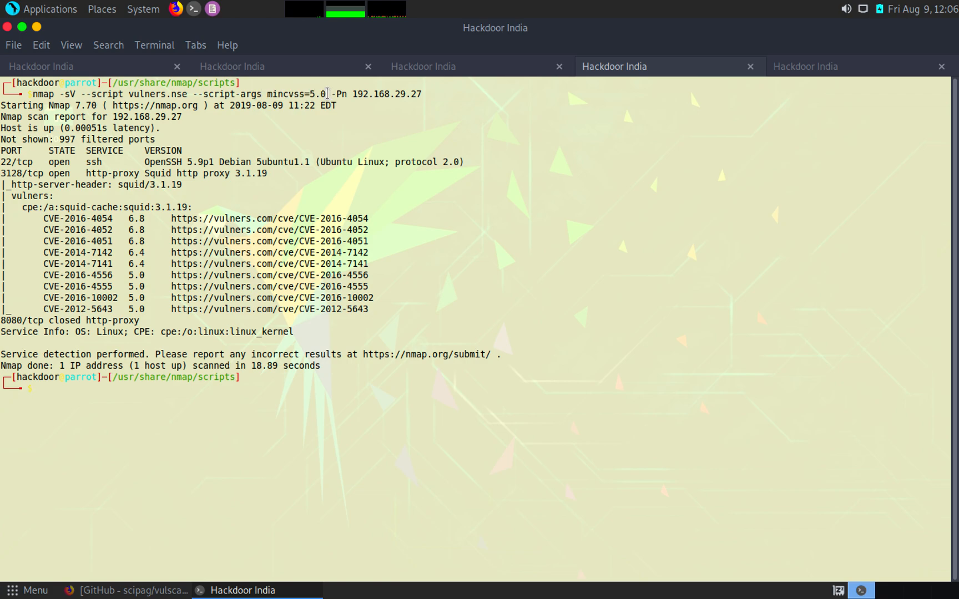
Highlight the mincvss 5.0 threshold and compare the filtered results with the unfiltered CVE list
double_click(313, 93)
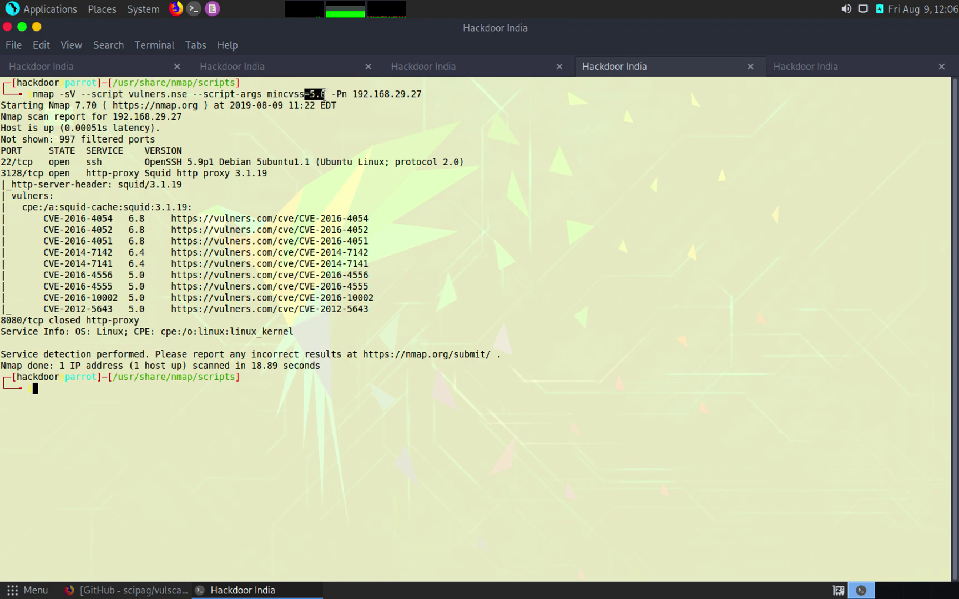
mouse_move(366, 329)
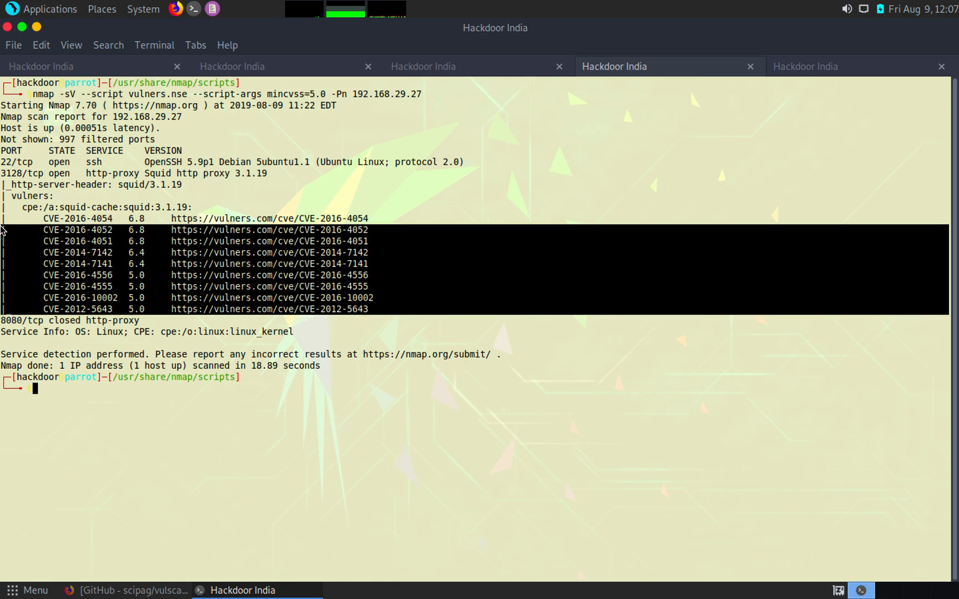
mouse_move(158, 300)
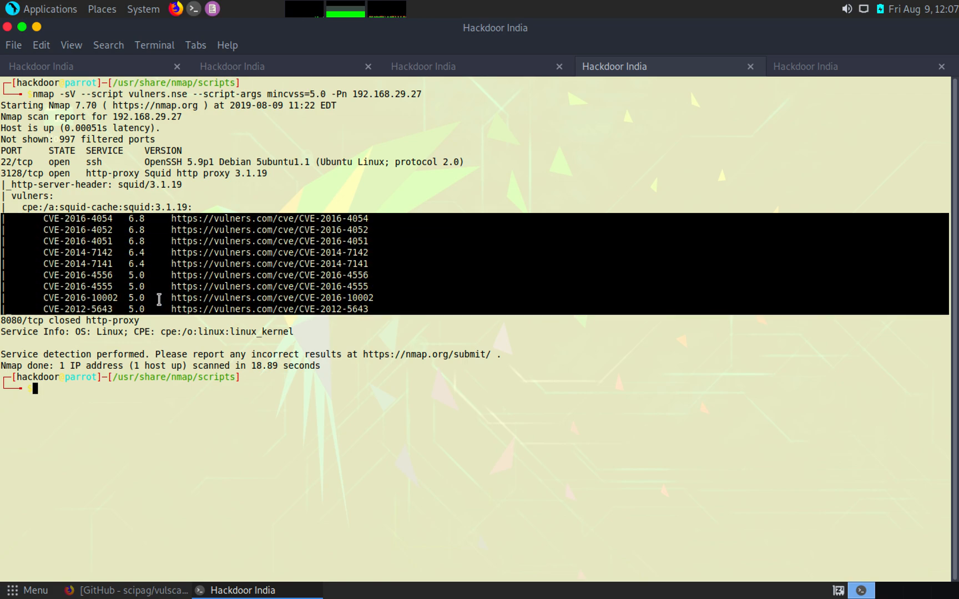
mouse_move(438, 81)
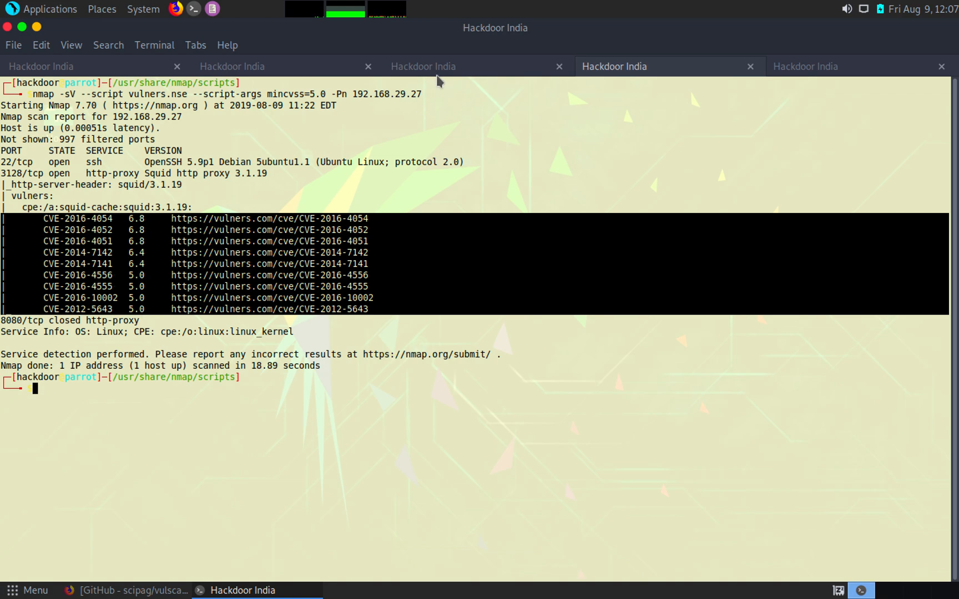
click(421, 66)
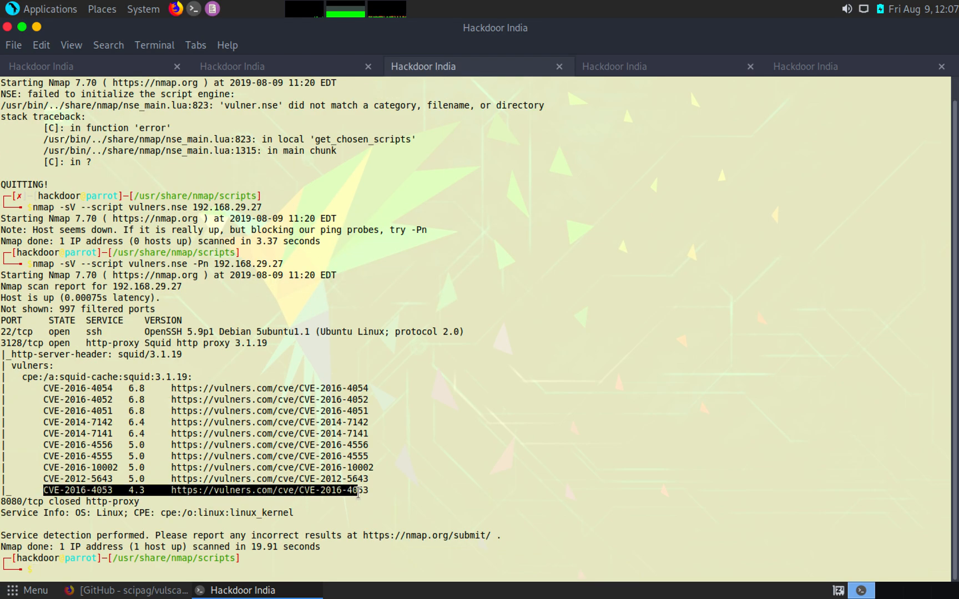
mouse_move(631, 62)
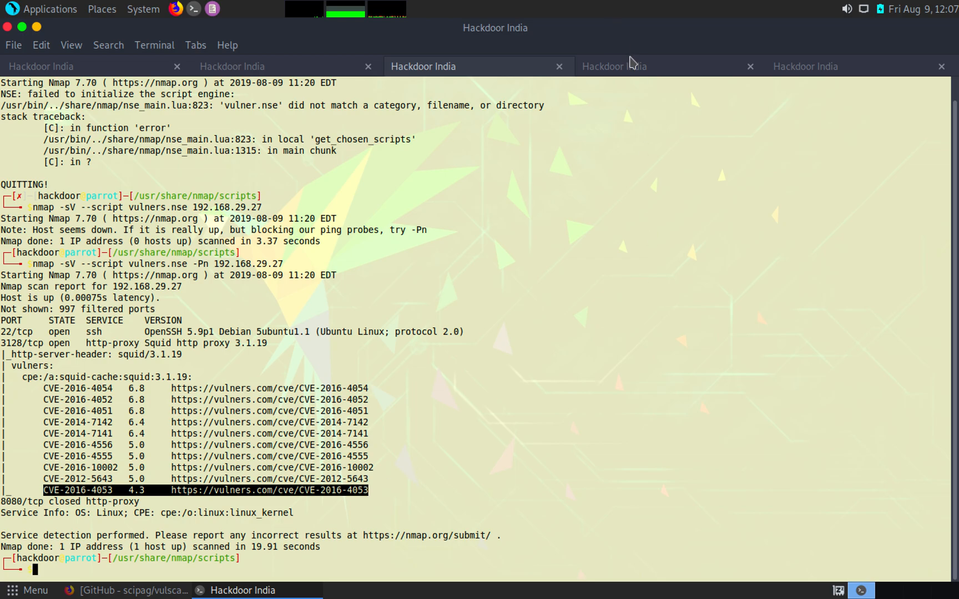
click(615, 67)
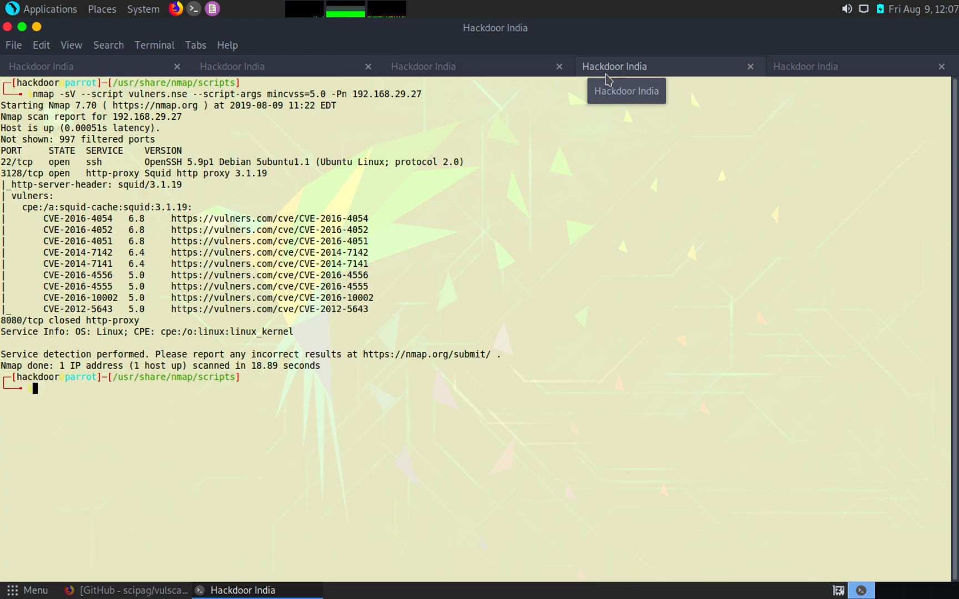
mouse_move(817, 74)
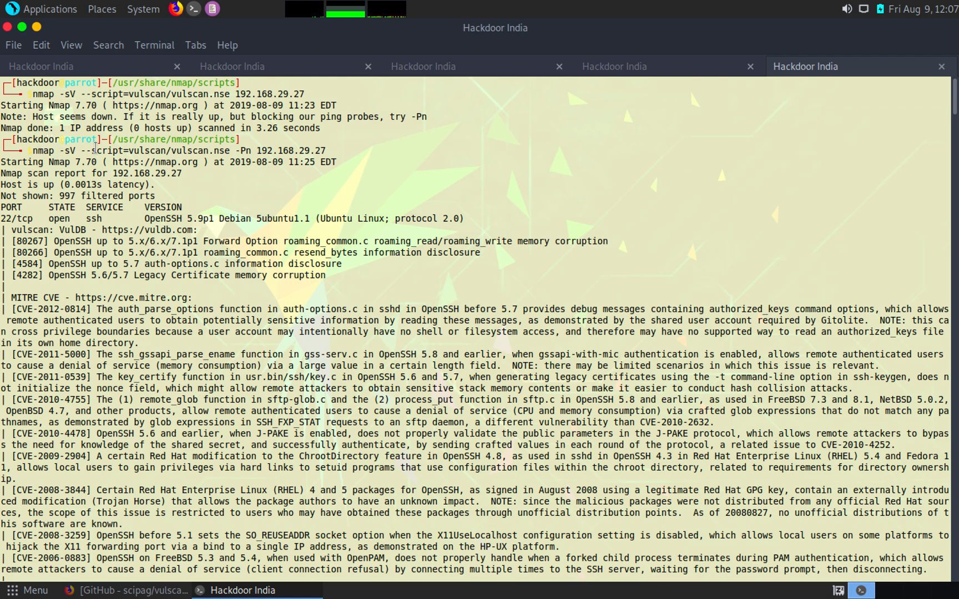
Highlight the -Pn option in the vulscan command and the OpenSSH details on port 22
double_click(177, 151)
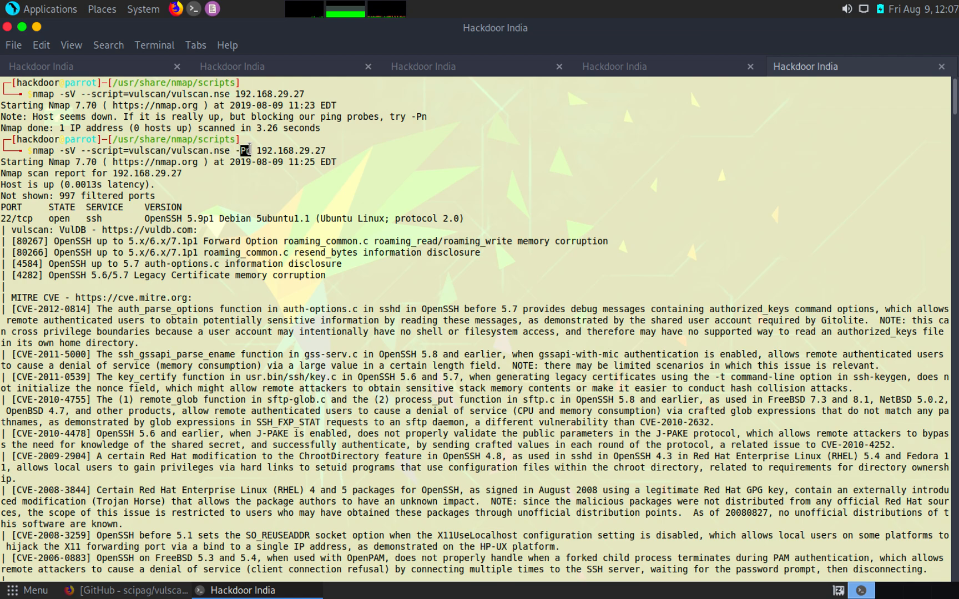
double_click(292, 150)
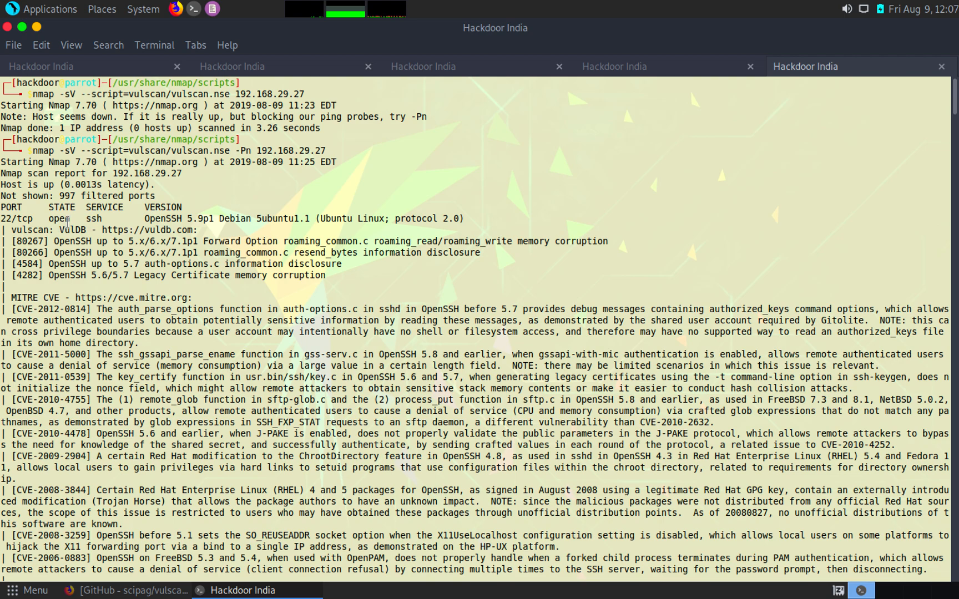
double_click(93, 218)
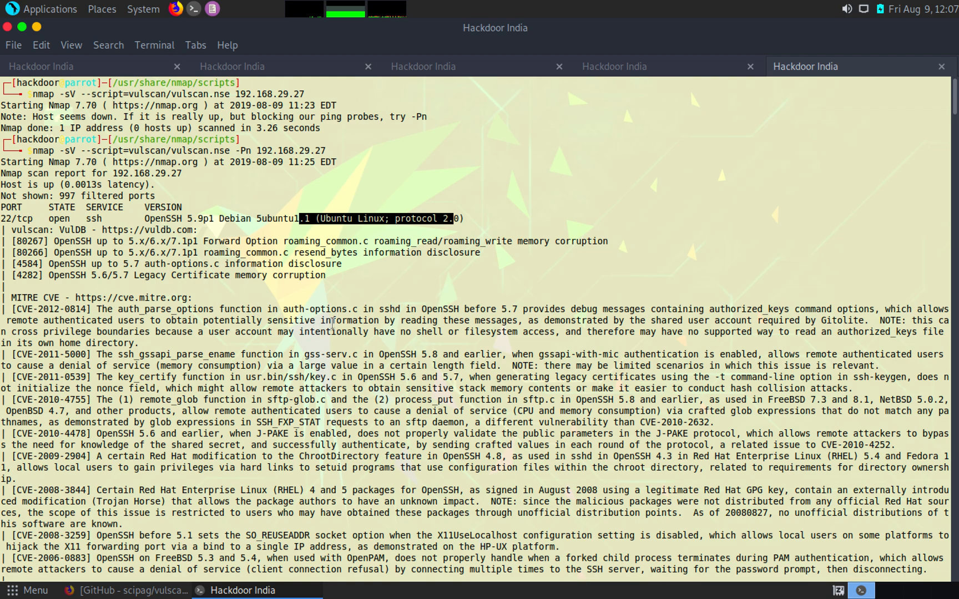
Scroll the vulscan output past the OpenSSH database findings to the Squid entries on 3128/tcp
scroll(down, 3)
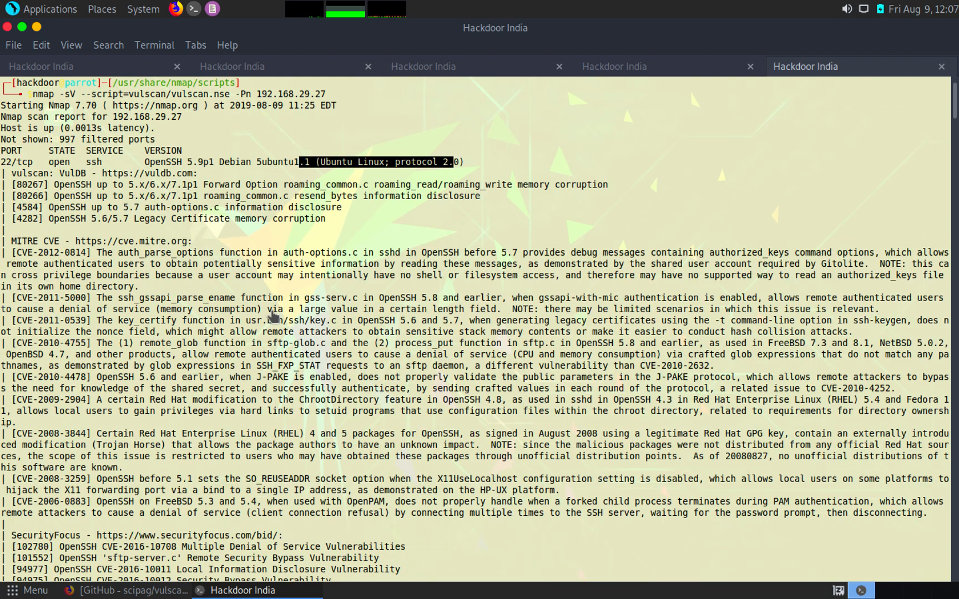
scroll(down, 3)
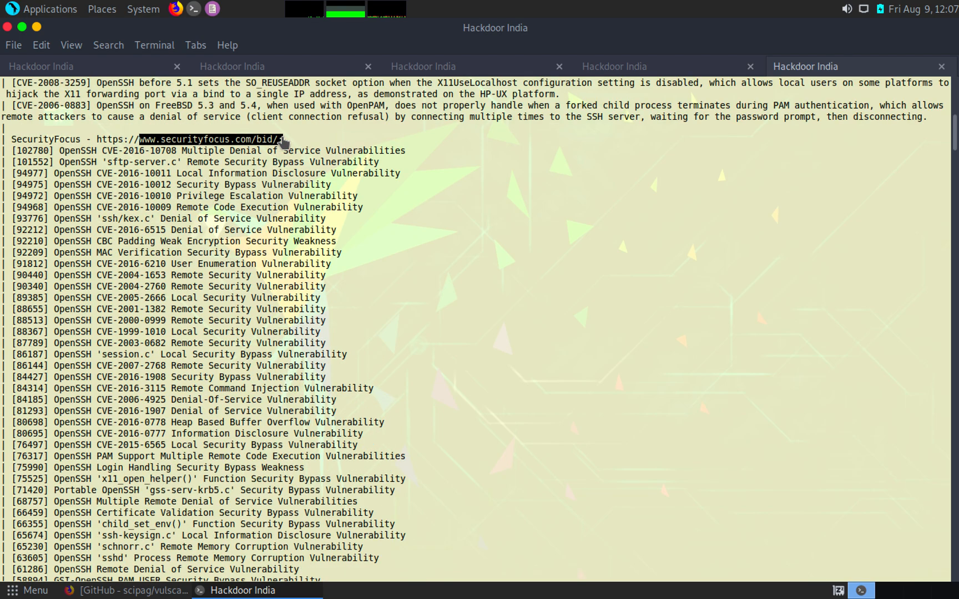
scroll(down, 3)
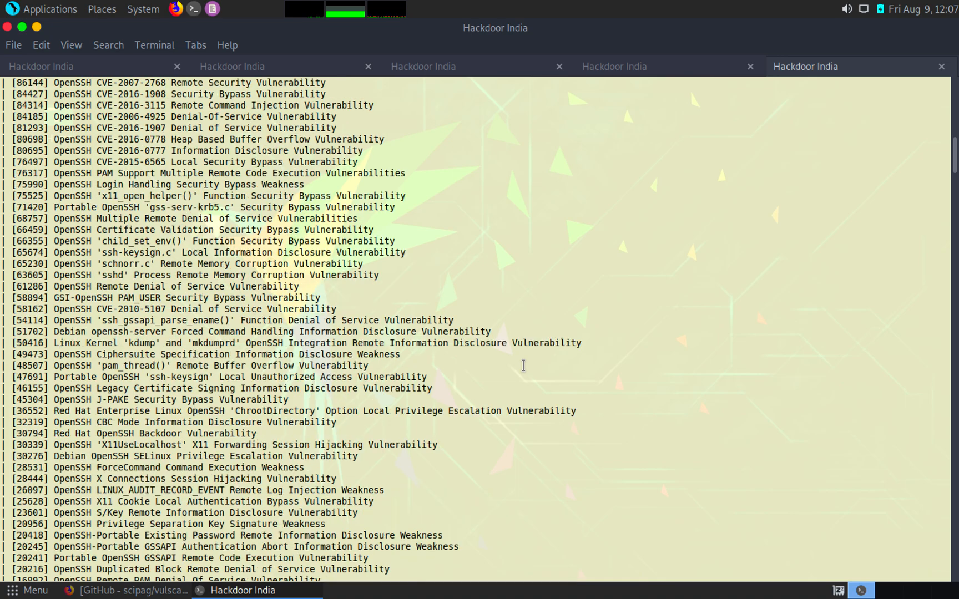
scroll(down, 3)
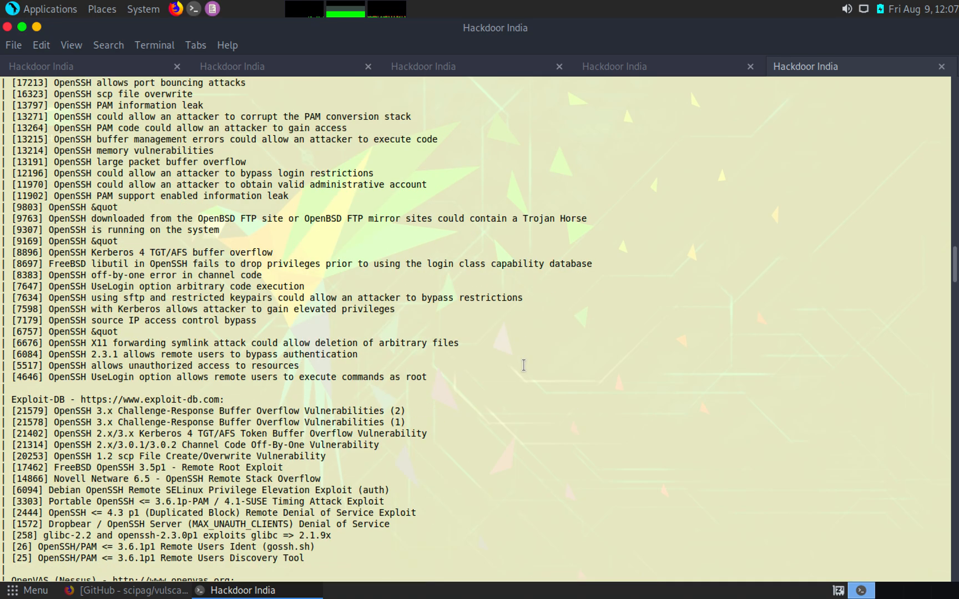
scroll(down, 3)
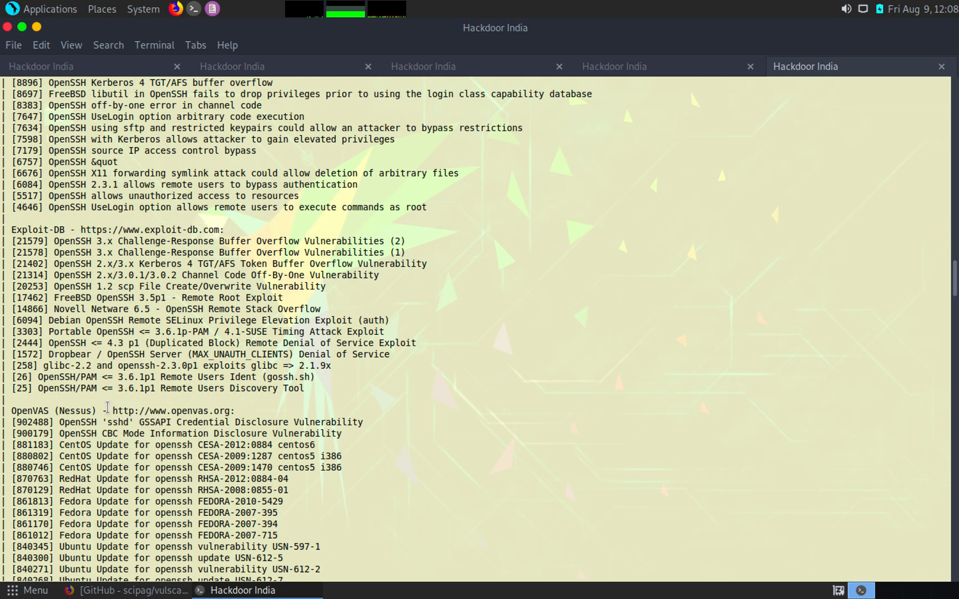
scroll(down, 3)
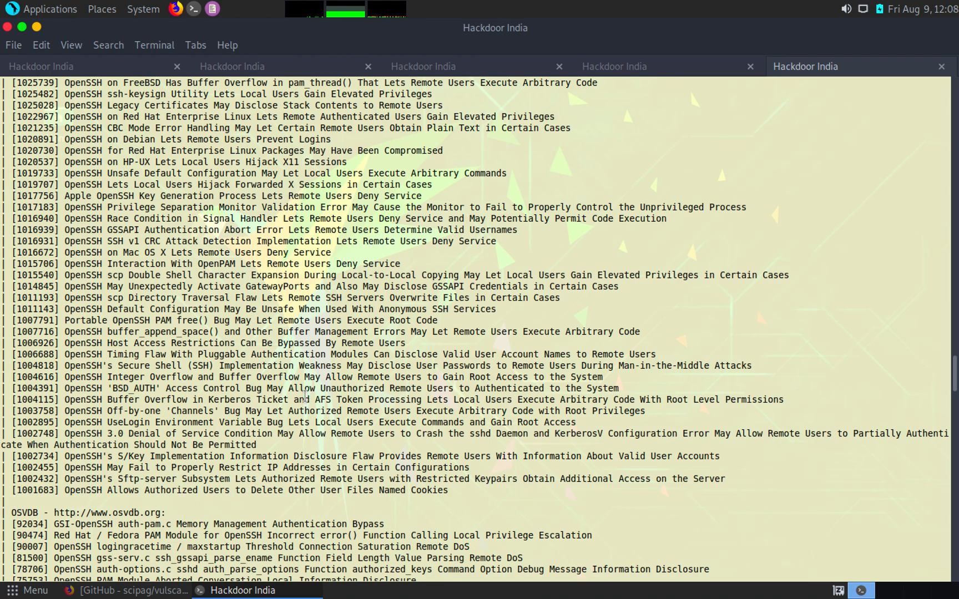
scroll(up, 3)
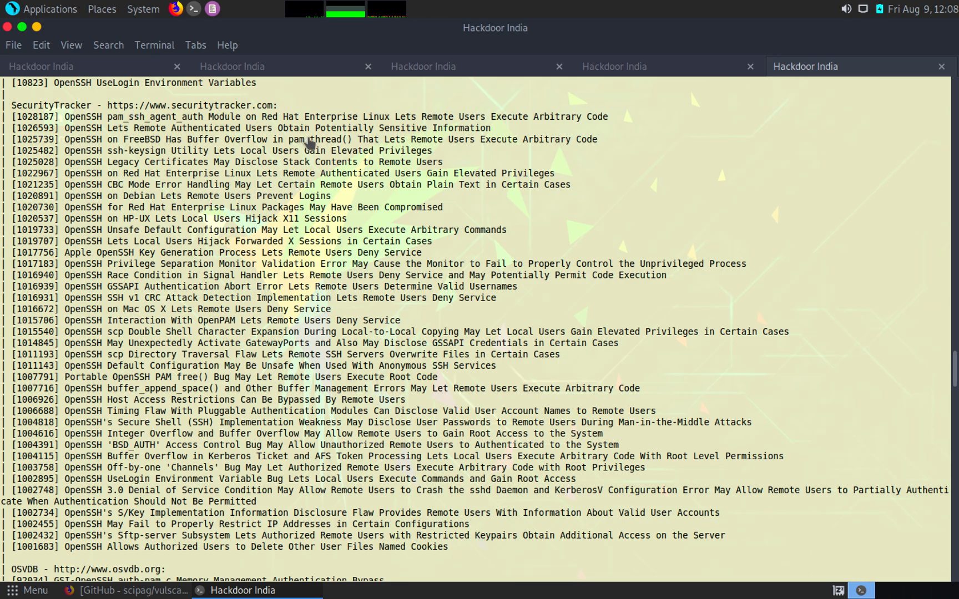
scroll(down, 3)
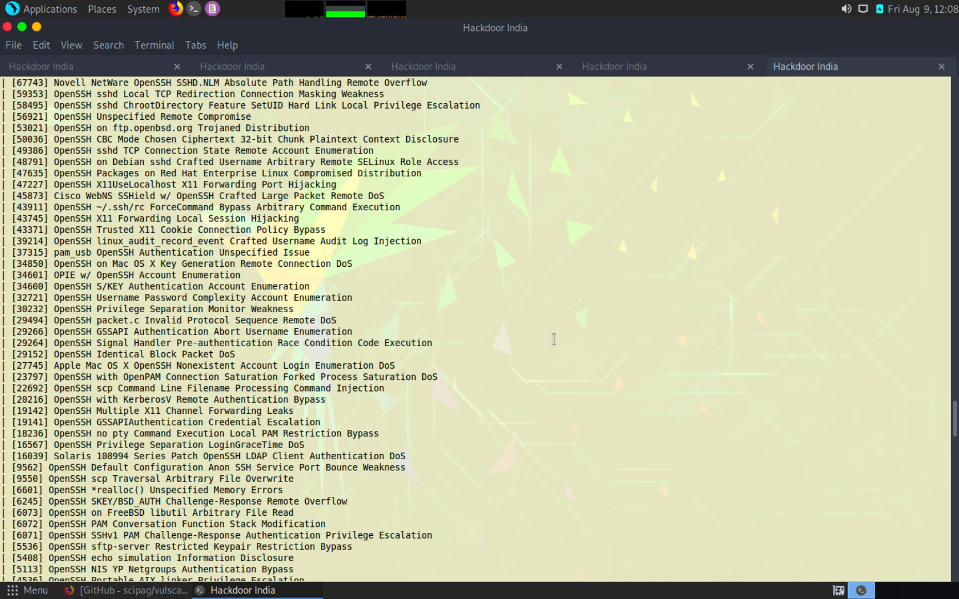
scroll(down, 3)
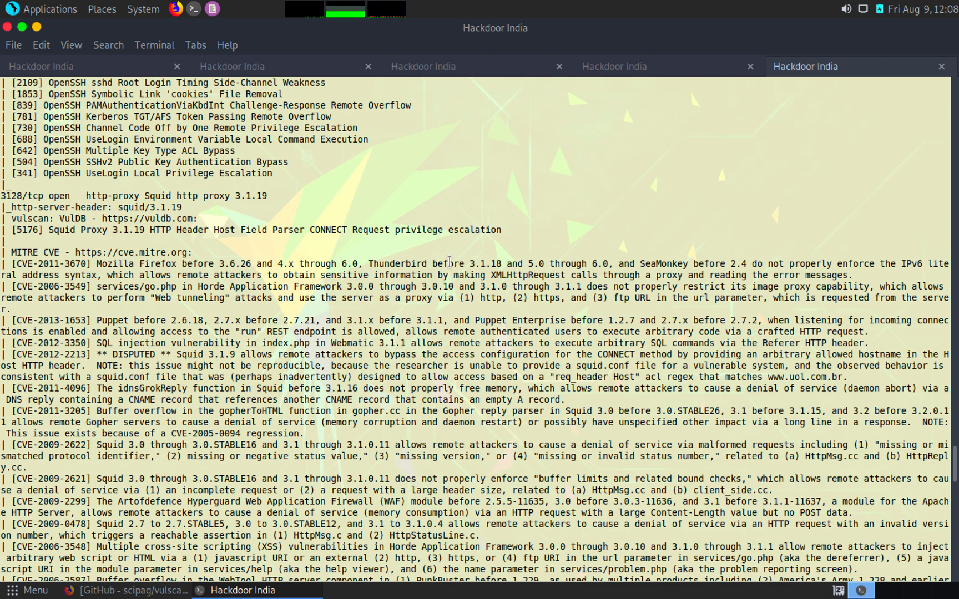
mouse_move(525, 70)
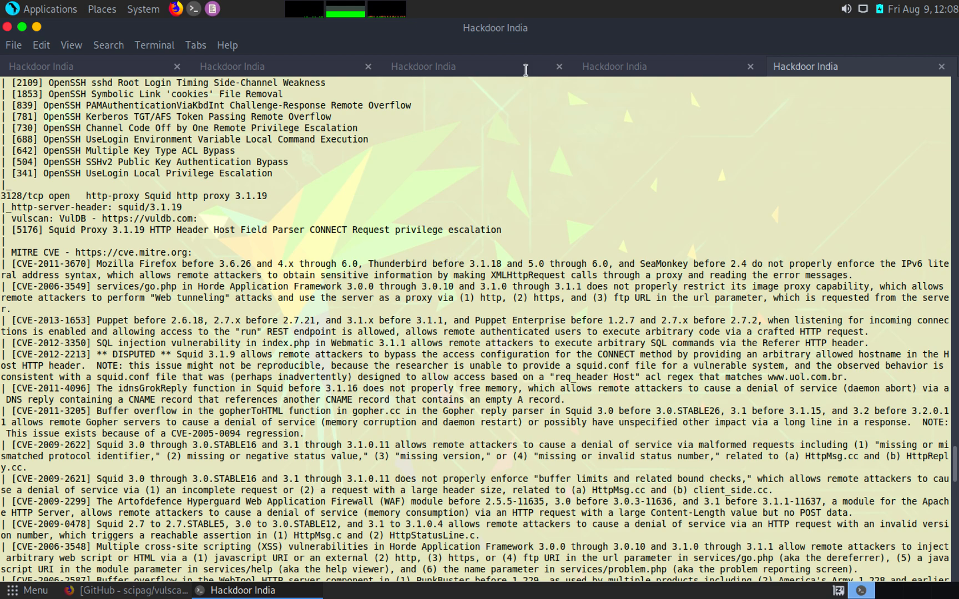